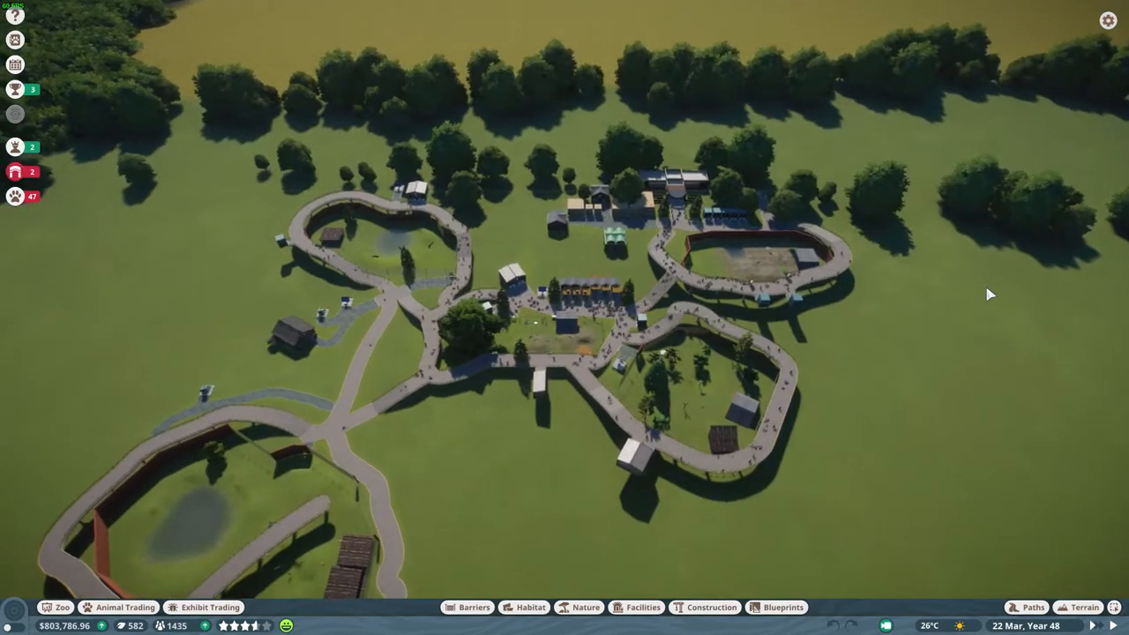
Zoom from the zoo overview onto the jaguar habitat with its shelter and wooden platform.
scroll(down, 3)
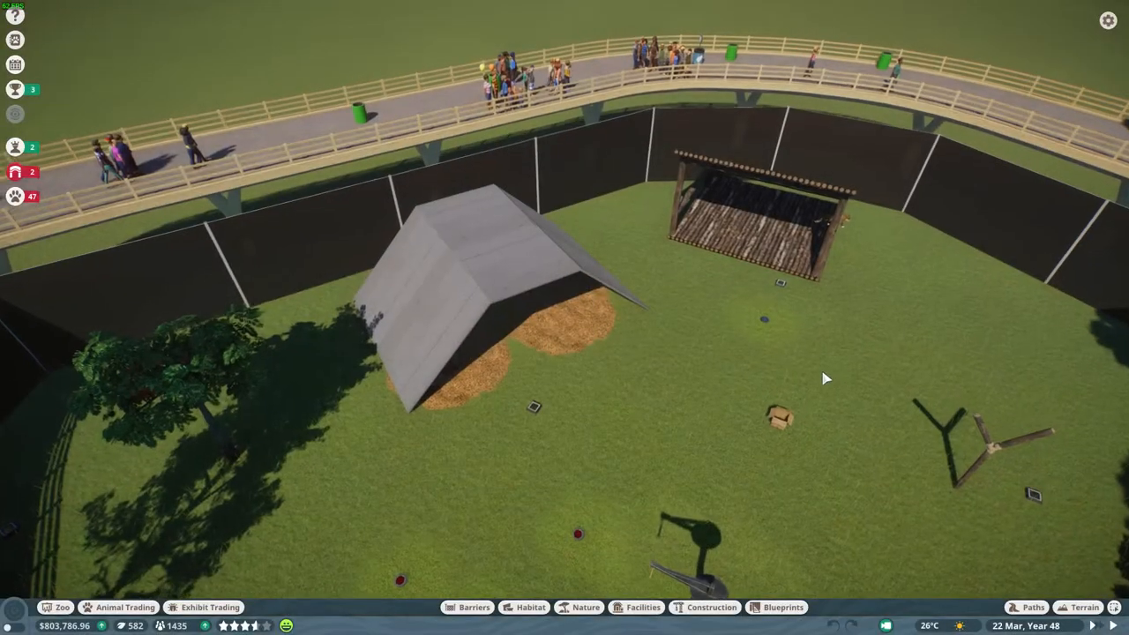
View Habitat 4's two jaguars, then crocodile Kulon's welfare details.
key(shift+tab)
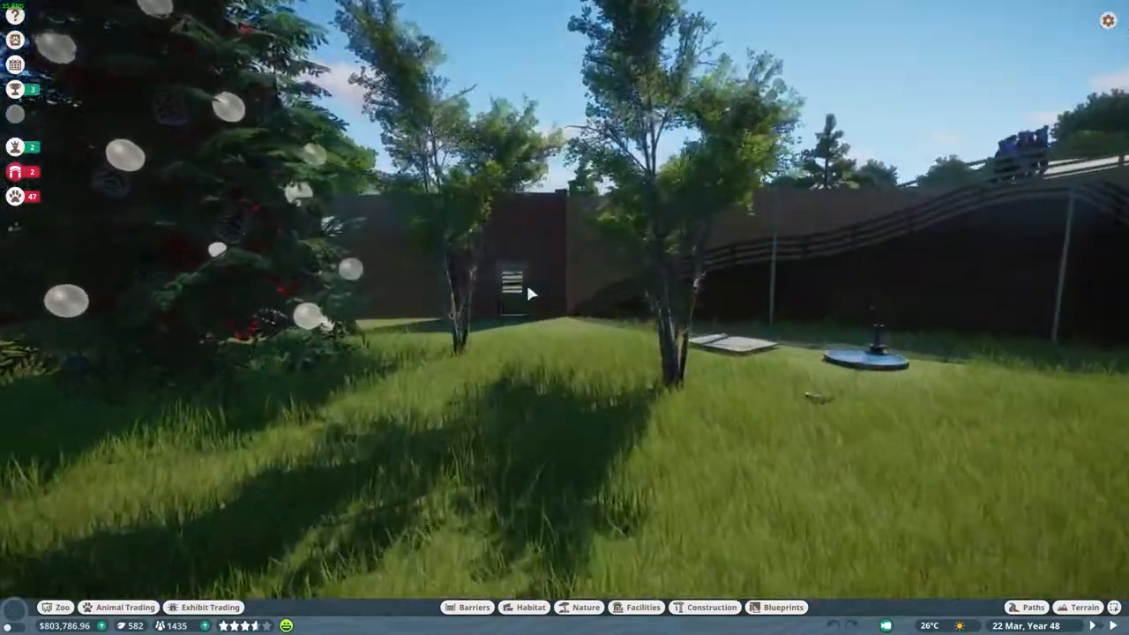
click(516, 290)
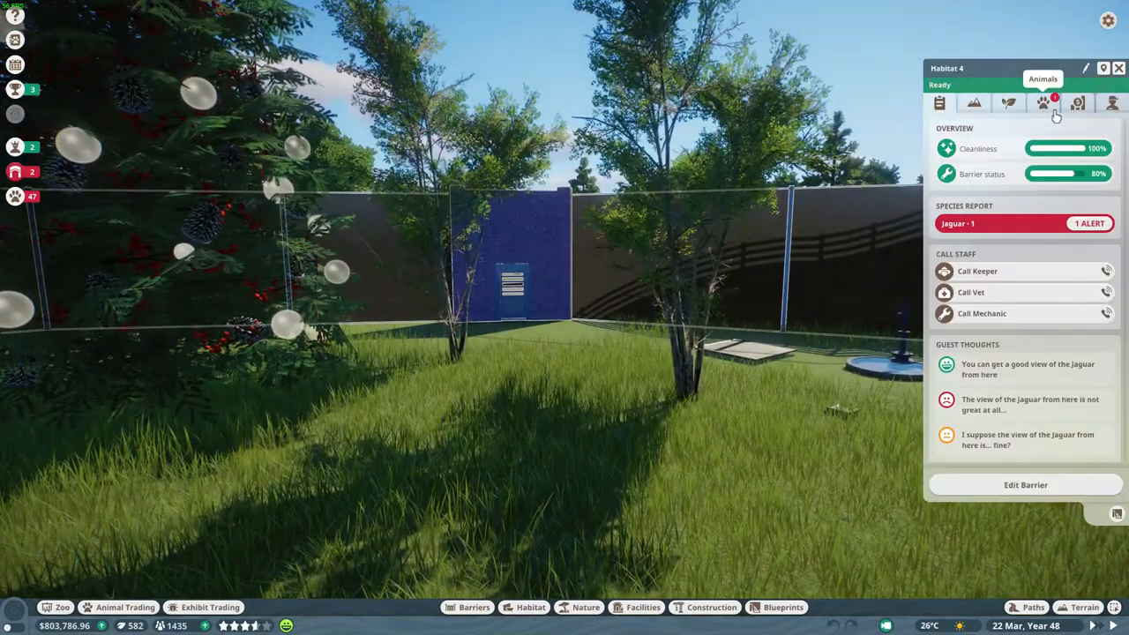
click(1042, 103)
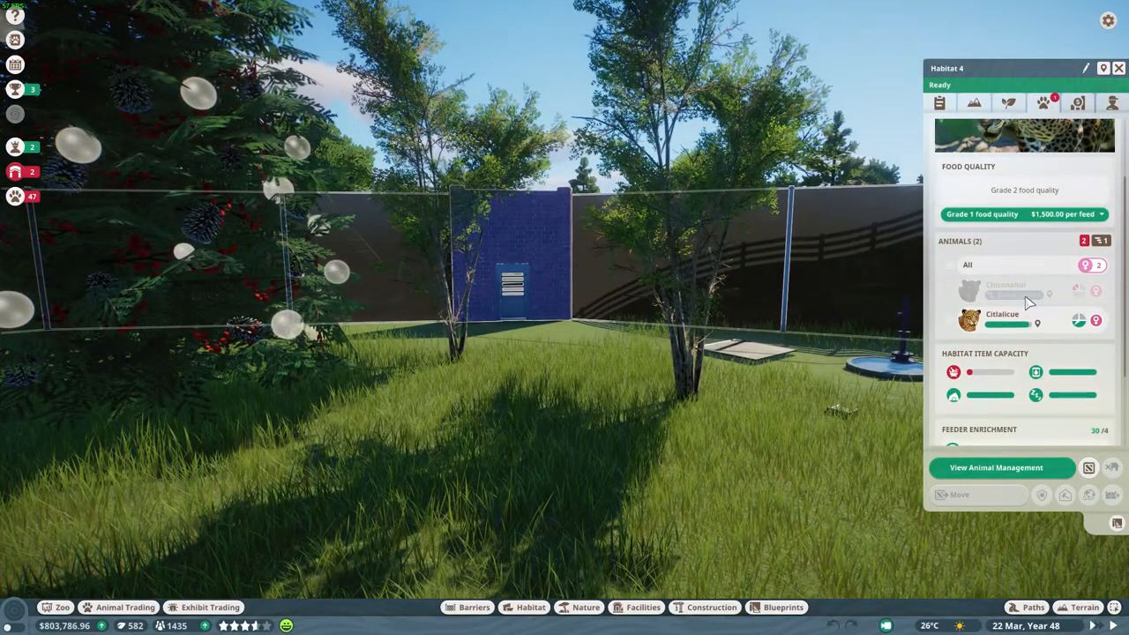
mouse_move(587, 438)
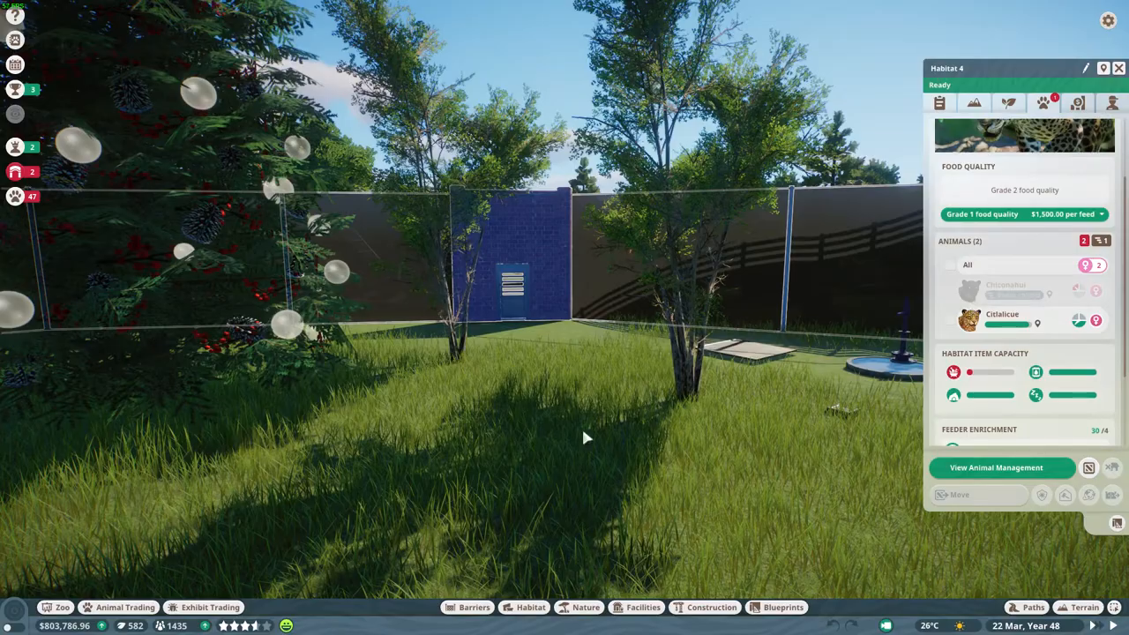
click(1118, 68)
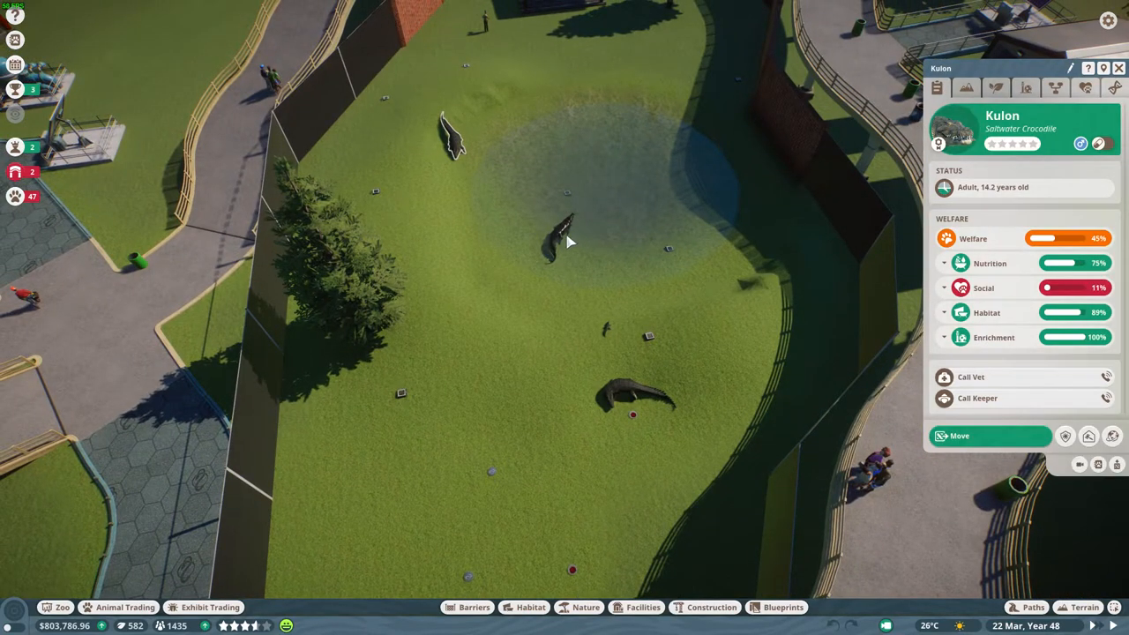
mouse_move(985, 472)
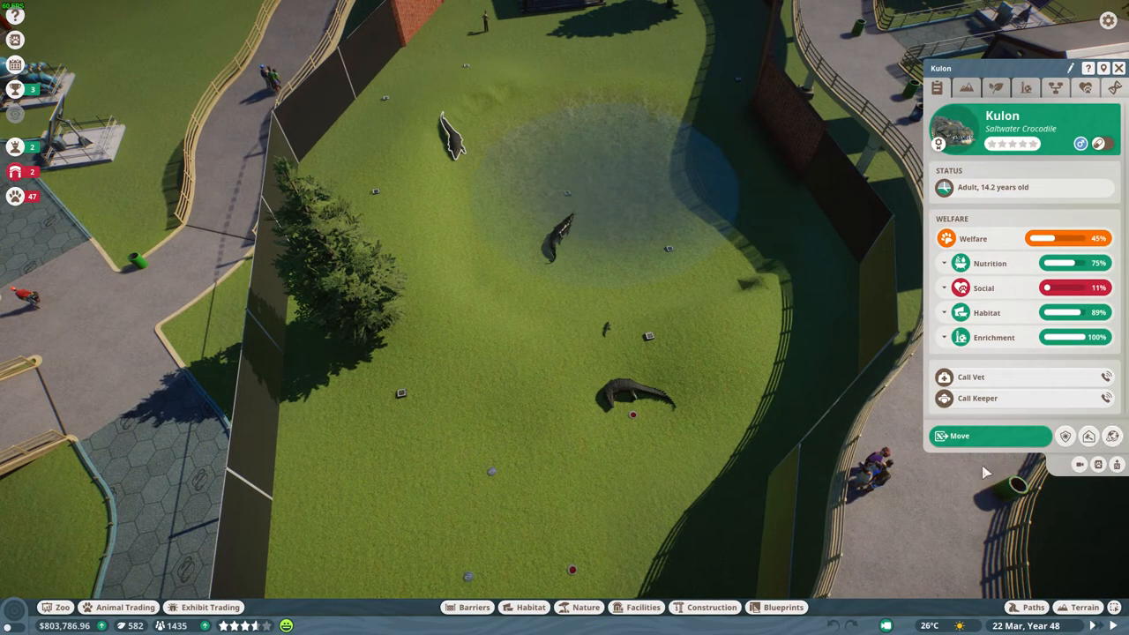
Open a guest's status showing 78% happiness, needs and recent thoughts.
click(1112, 436)
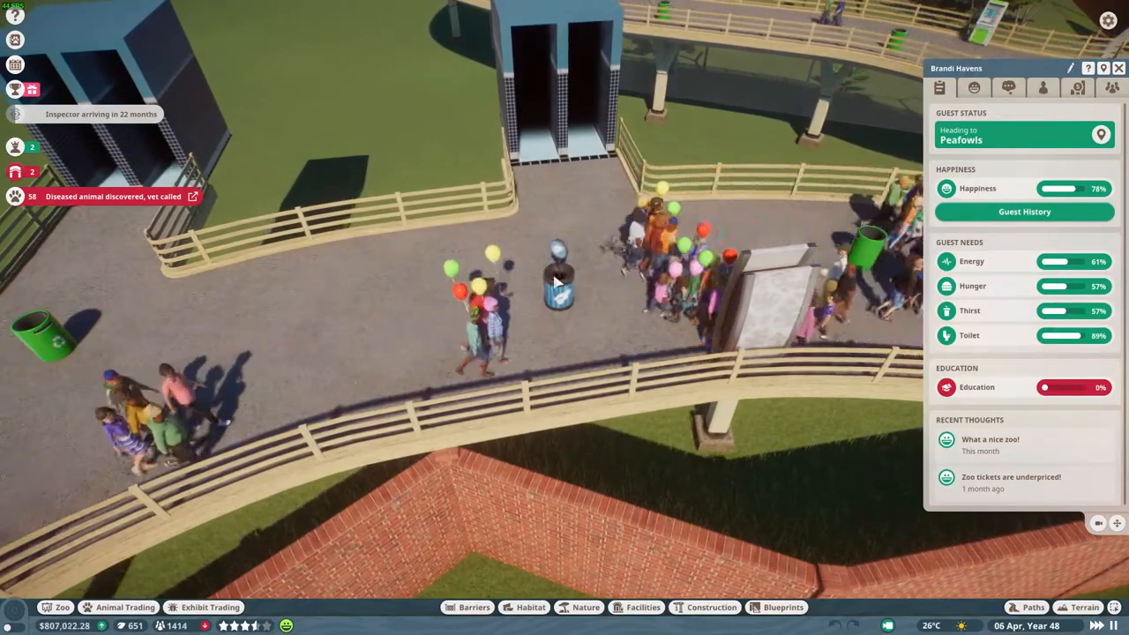
Open the Group 21 facility list with Chief Beef, Gulpee Soda and Loony Blooons shops.
click(558, 282)
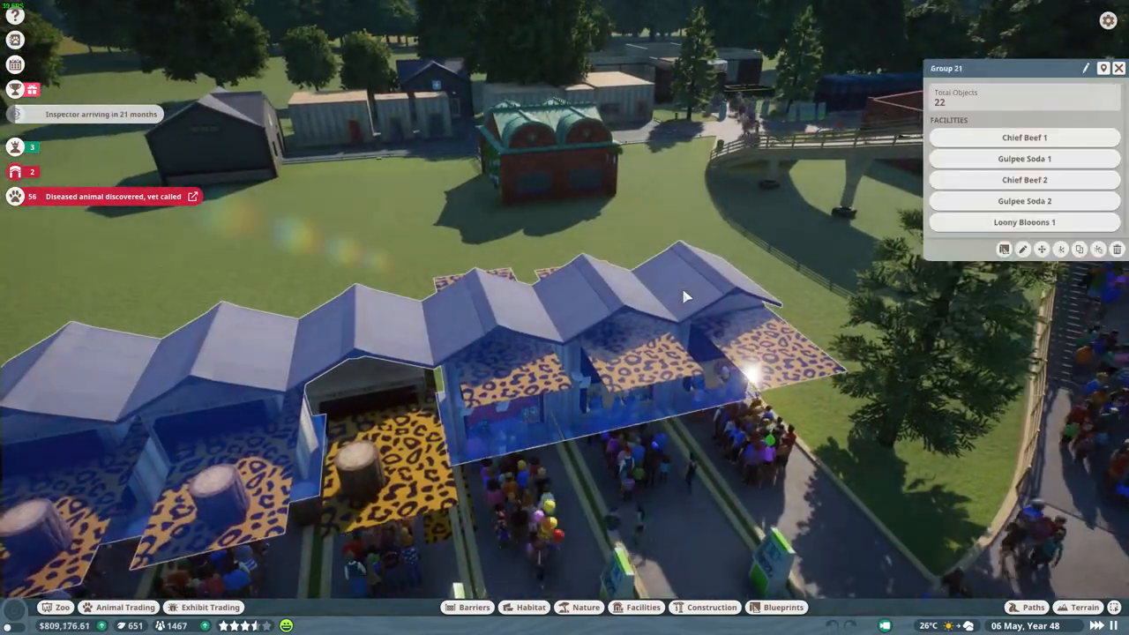
Put Group 21 into edit mode and view Gulpee Soda 1's shop details.
click(1022, 136)
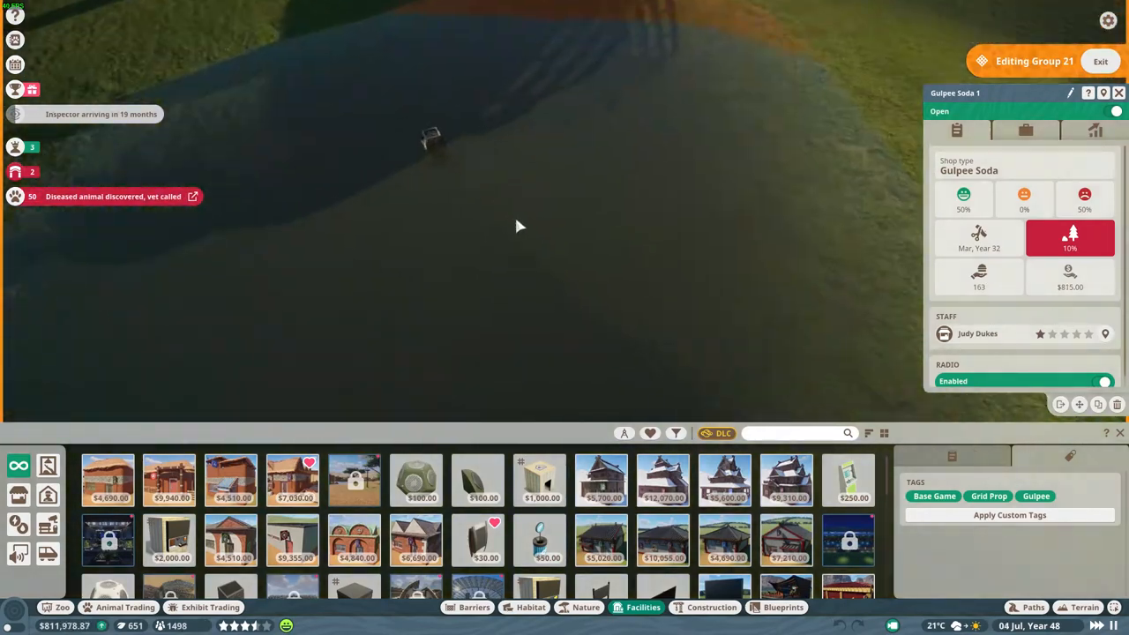
Exit Group 21's editing, with the grassy peafowl area in view.
click(1118, 93)
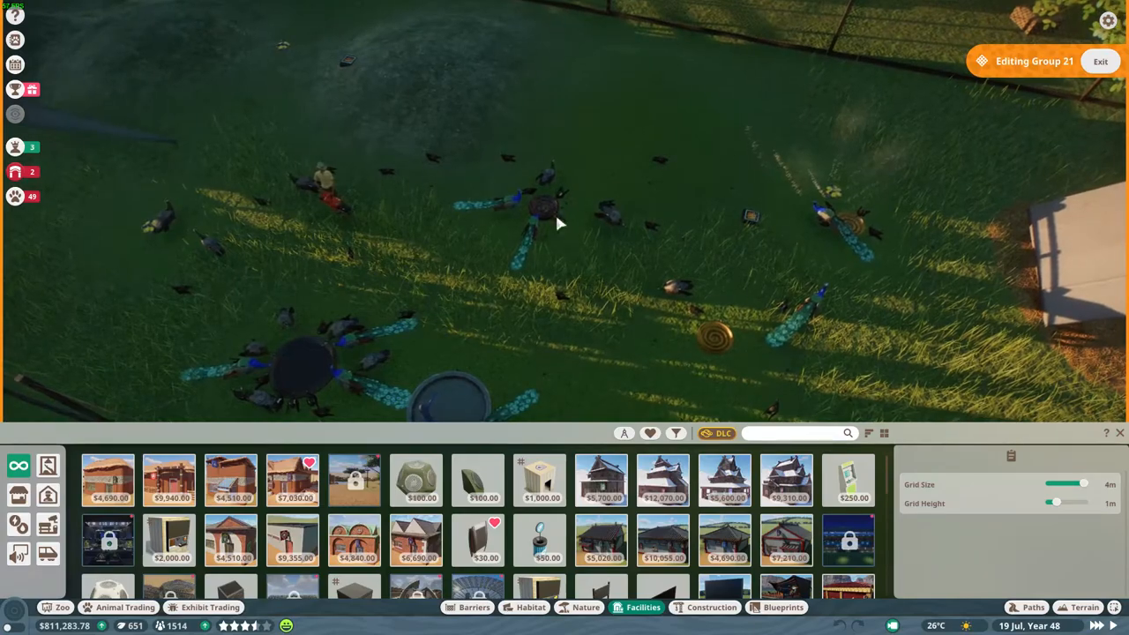
mouse_move(610, 233)
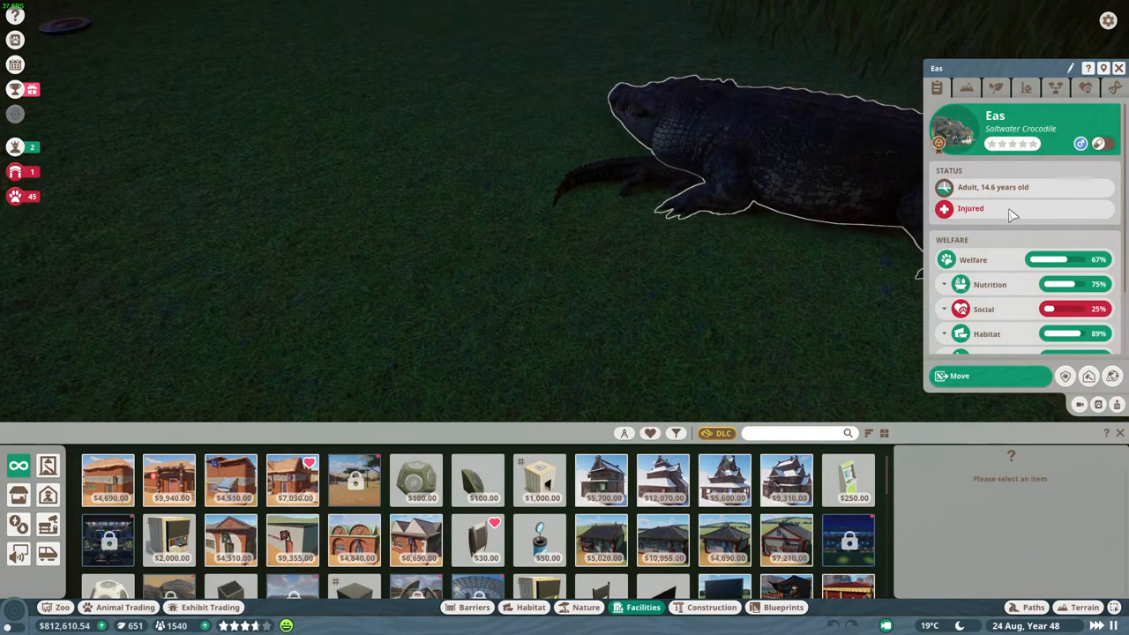
Check crocodile Eas's Studbook and Social tabs, then open jaguar Habitat 4's panel.
scroll(down, 3)
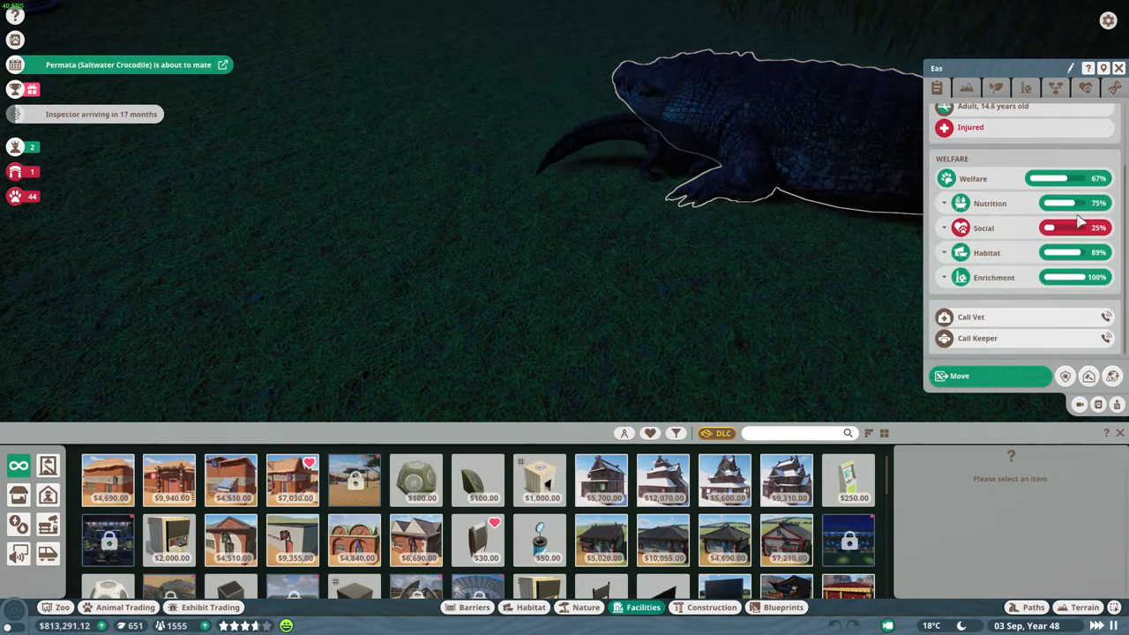
mouse_move(789, 199)
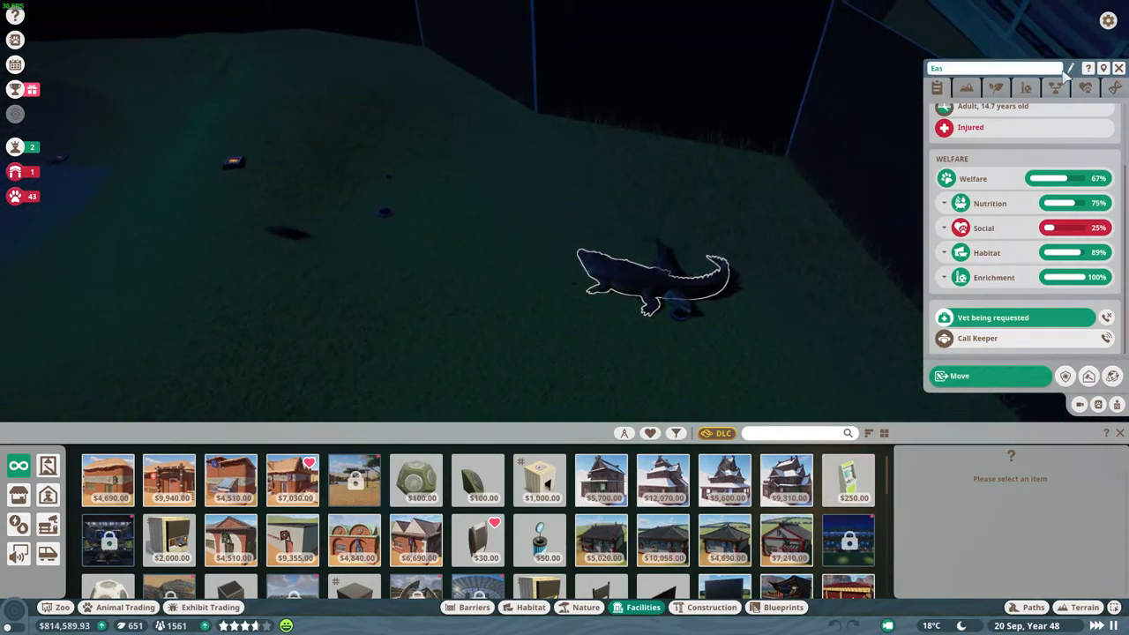
click(1056, 87)
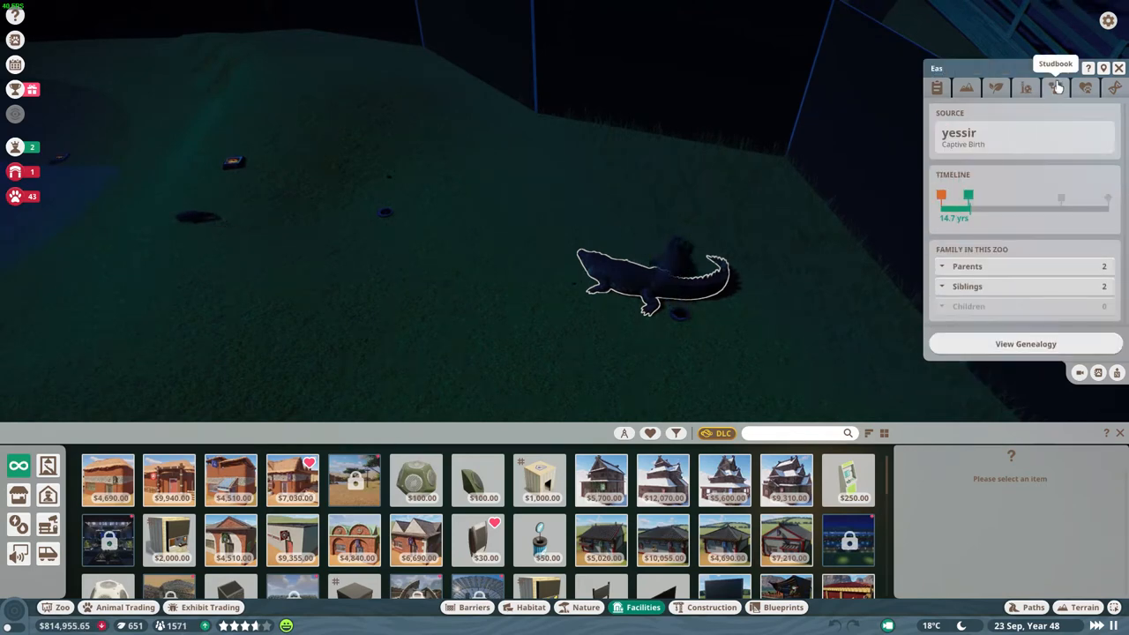
click(1083, 87)
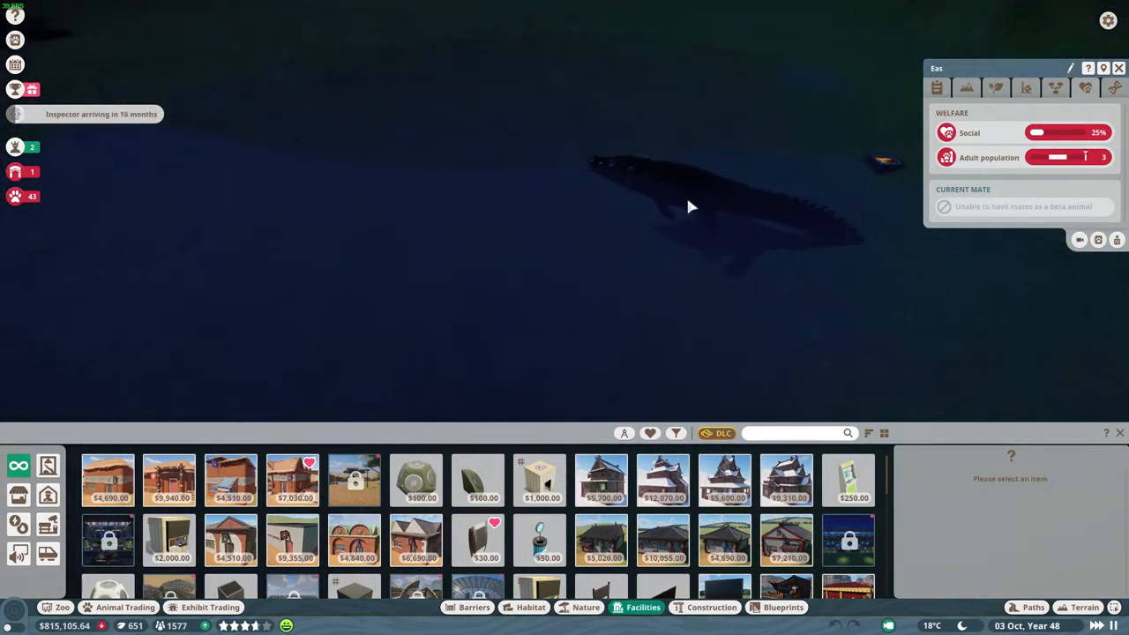
click(688, 208)
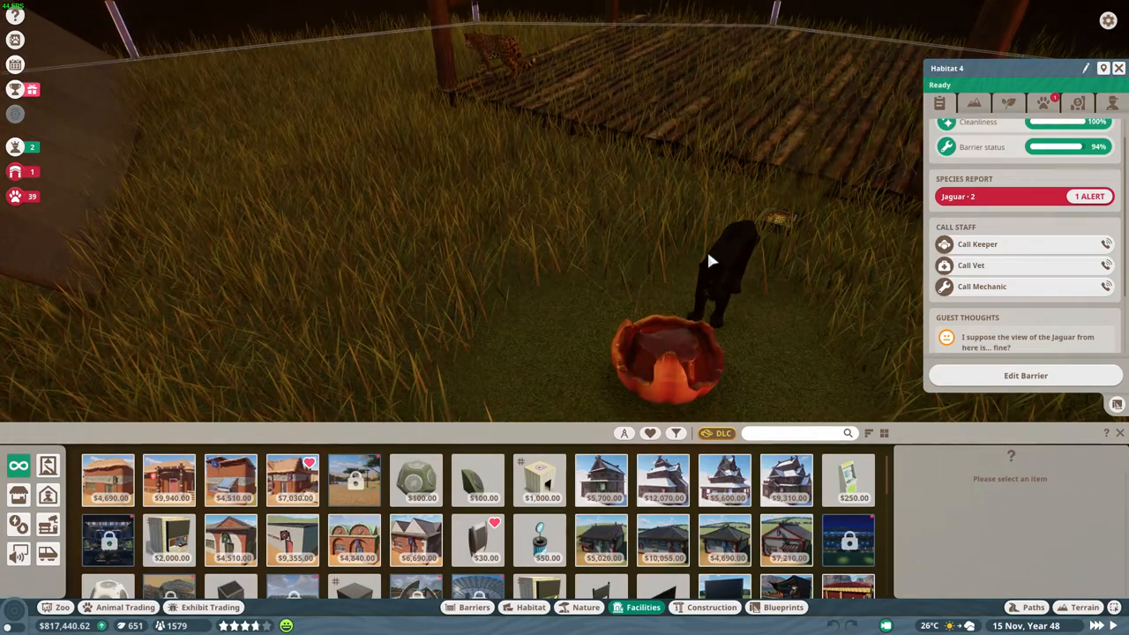
Release the spotted jaguar Citlalicue from Habitat 4 to the wild.
click(723, 282)
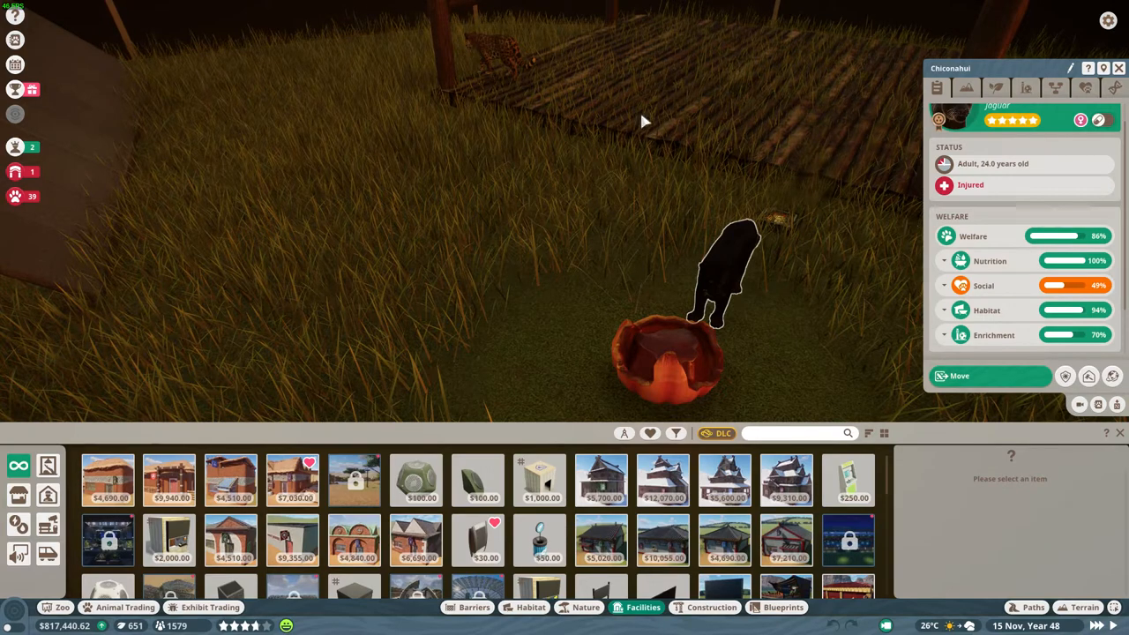
click(498, 53)
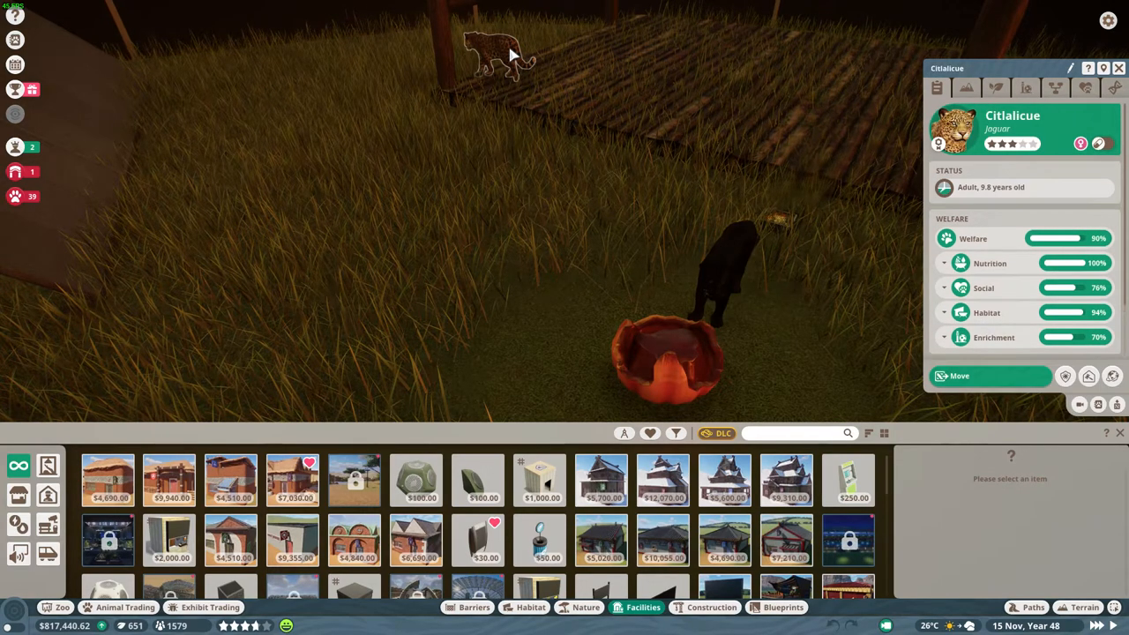
mouse_move(1089, 377)
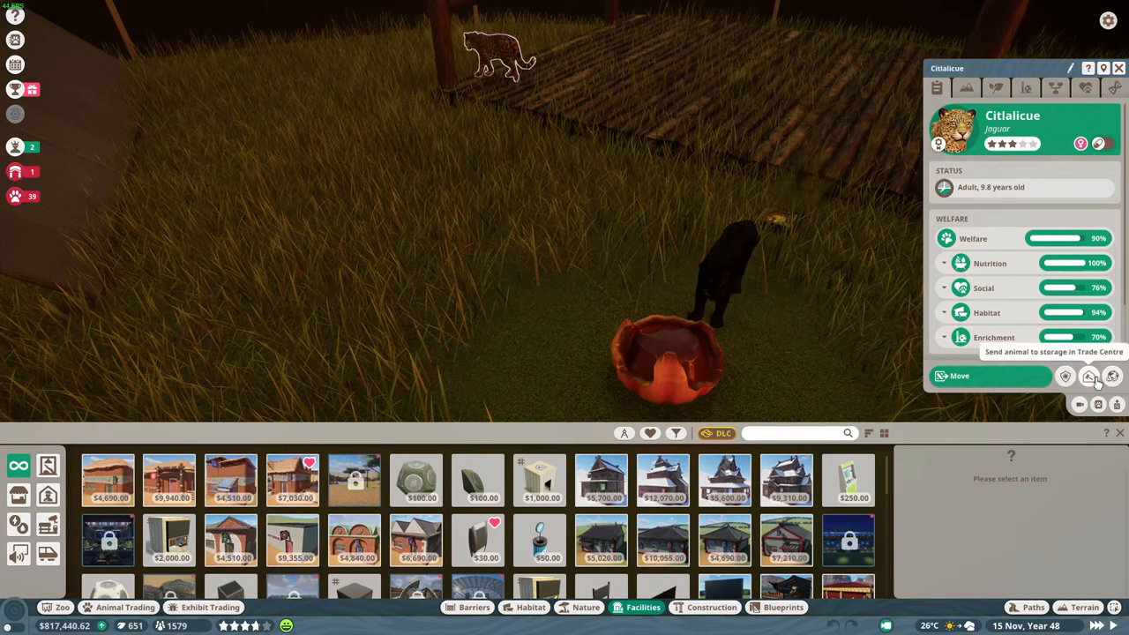
mouse_move(1114, 377)
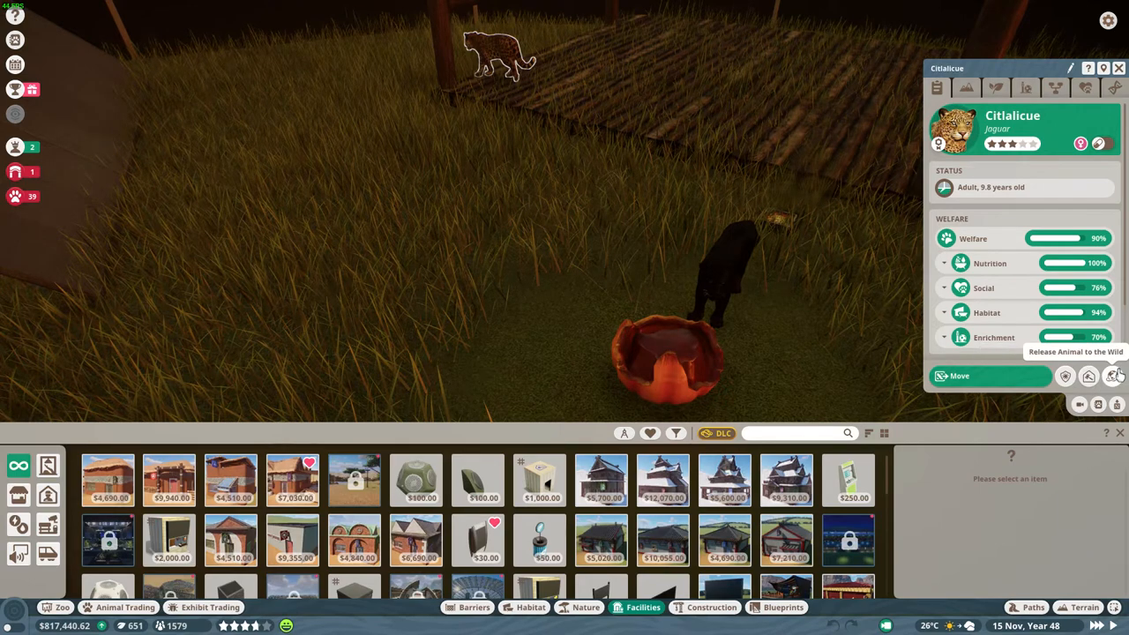
click(1116, 377)
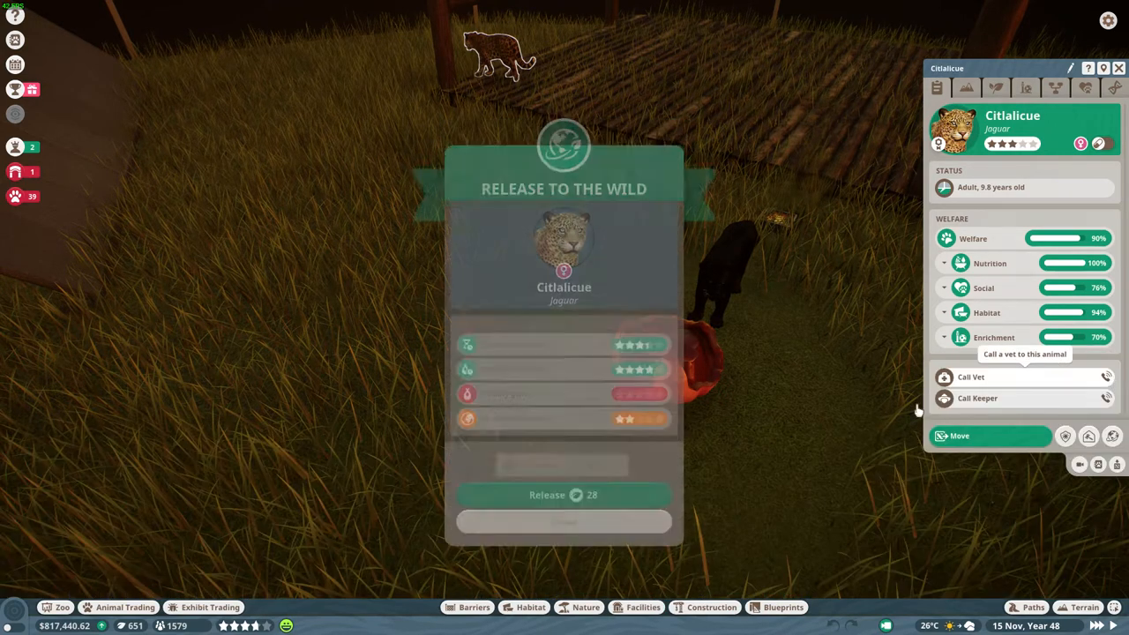
click(563, 495)
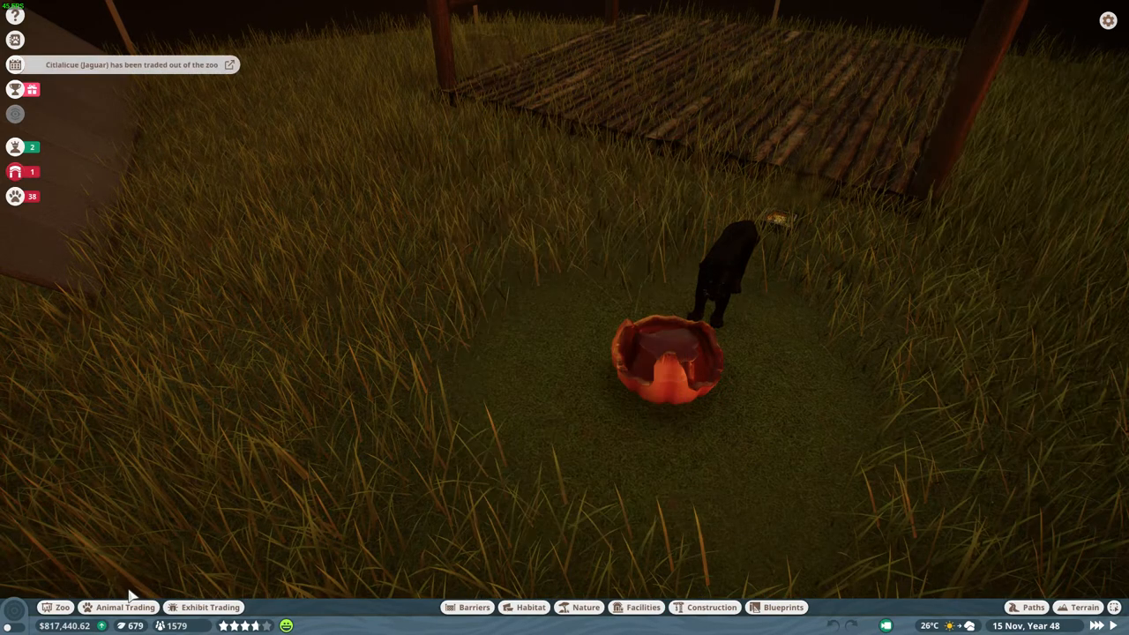
Filter the Animal Market listings to show only jaguars.
click(124, 607)
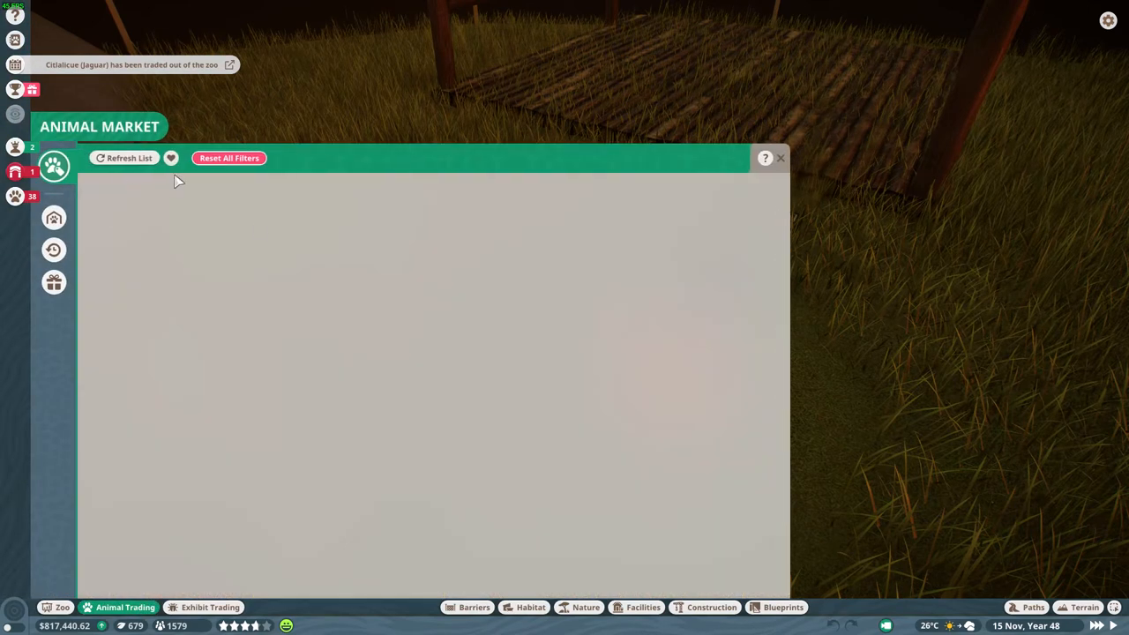
click(129, 158)
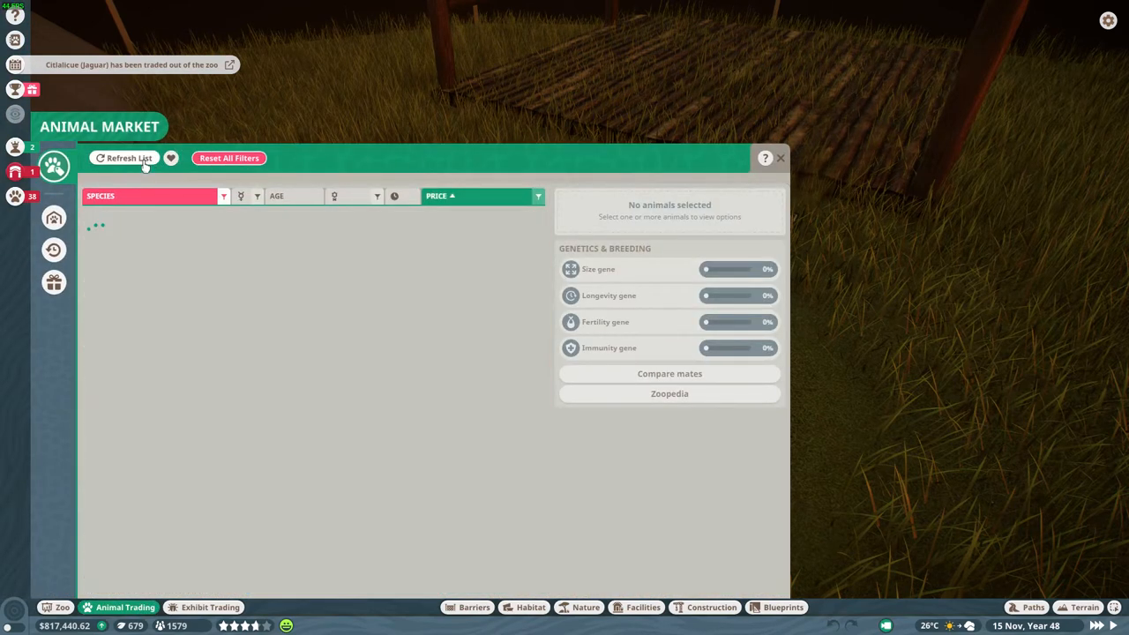
click(129, 158)
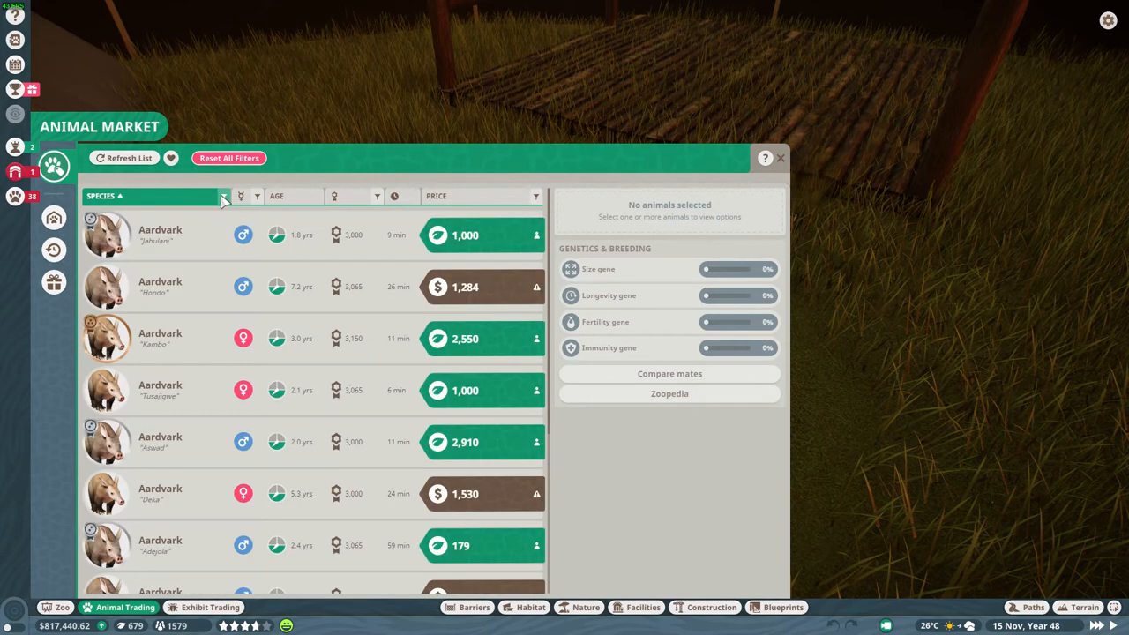
click(223, 196)
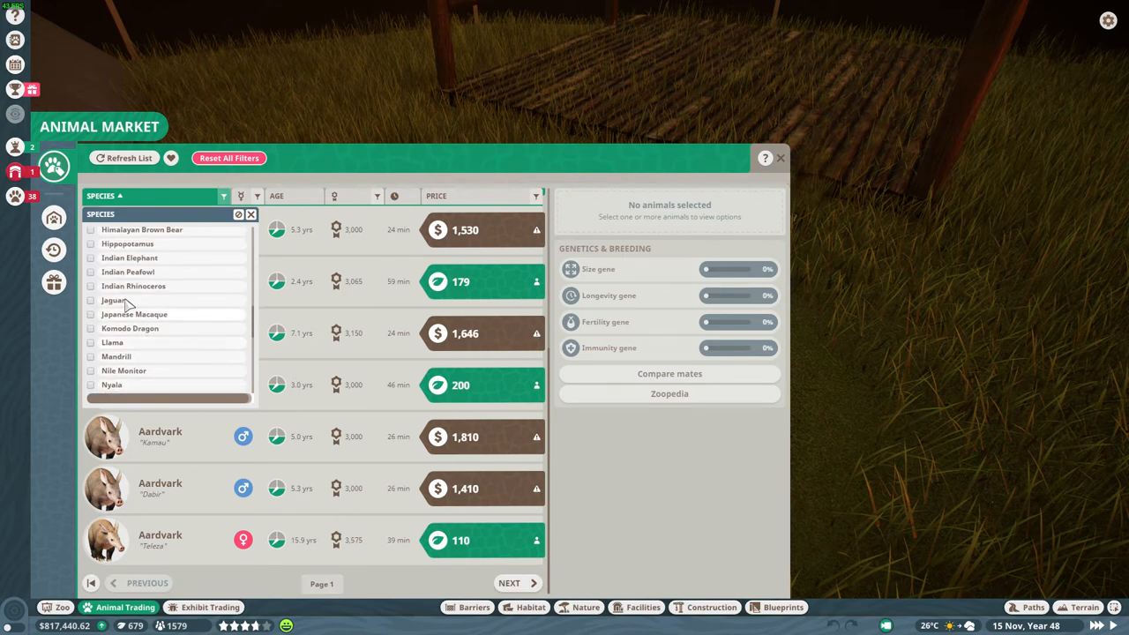
click(91, 300)
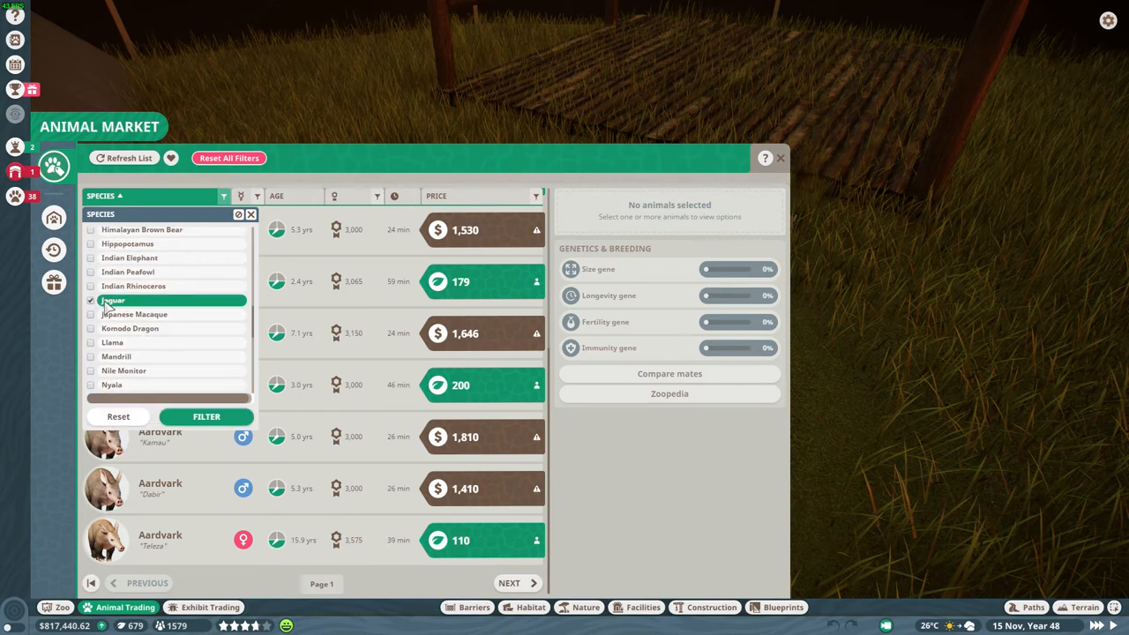
scroll(down, 3)
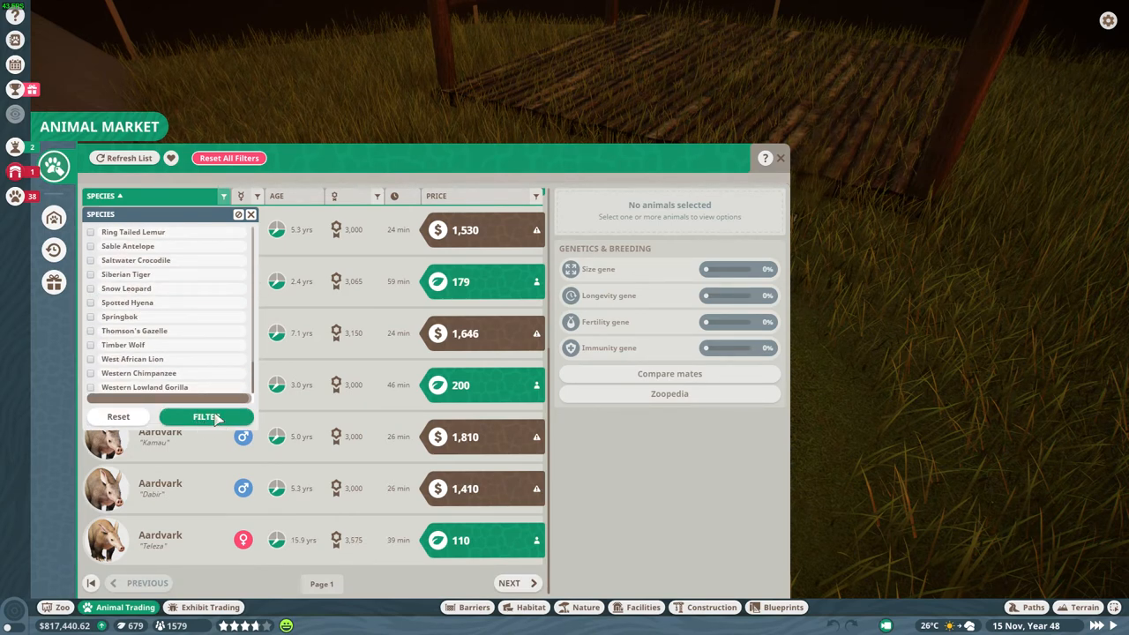
click(206, 416)
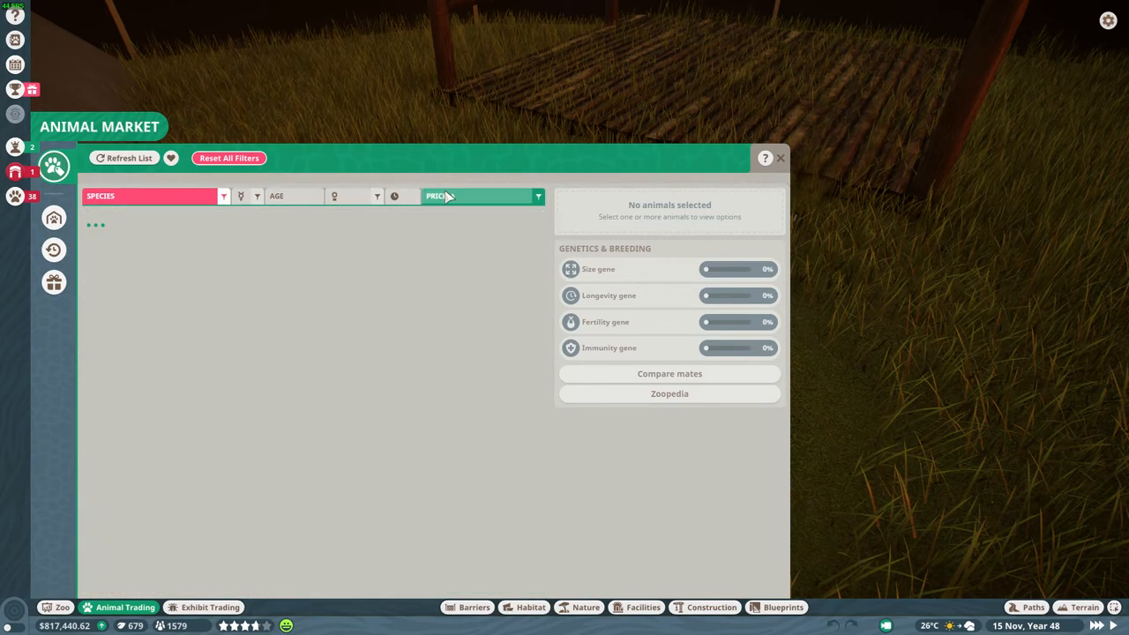
Adopt the male jaguar Ahuatzi for 250 conservation credits.
click(123, 157)
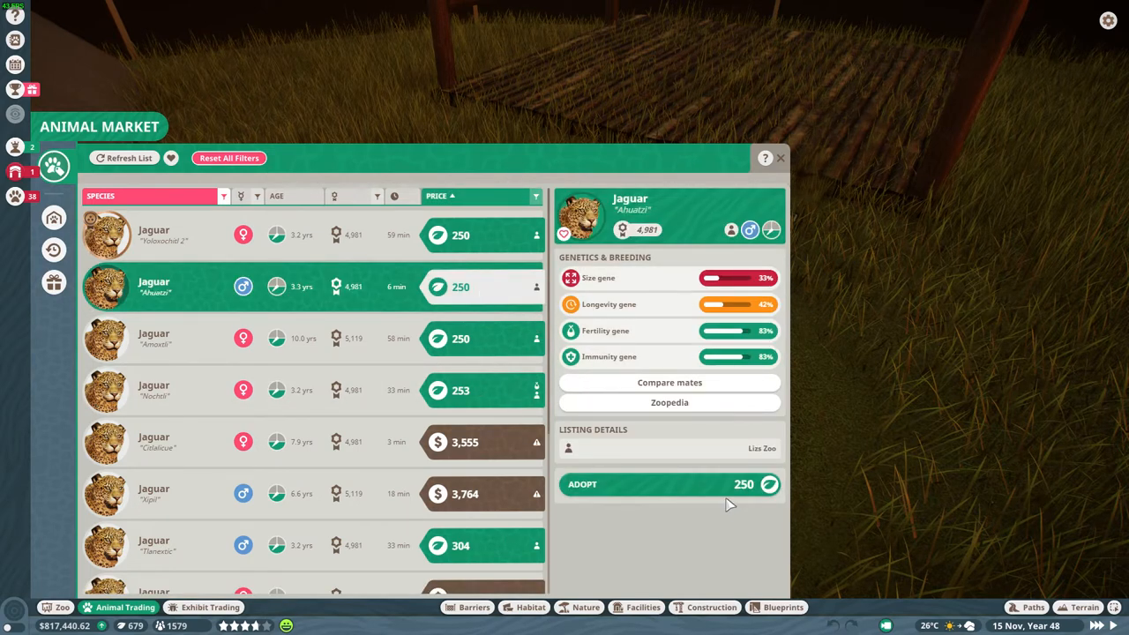
click(669, 484)
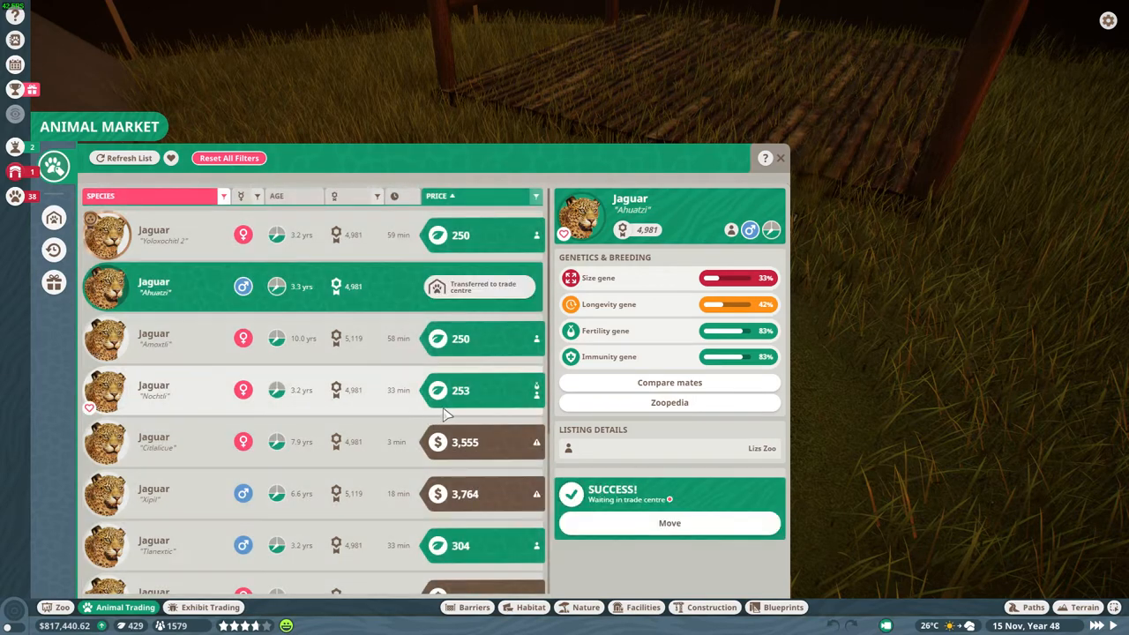
scroll(down, 3)
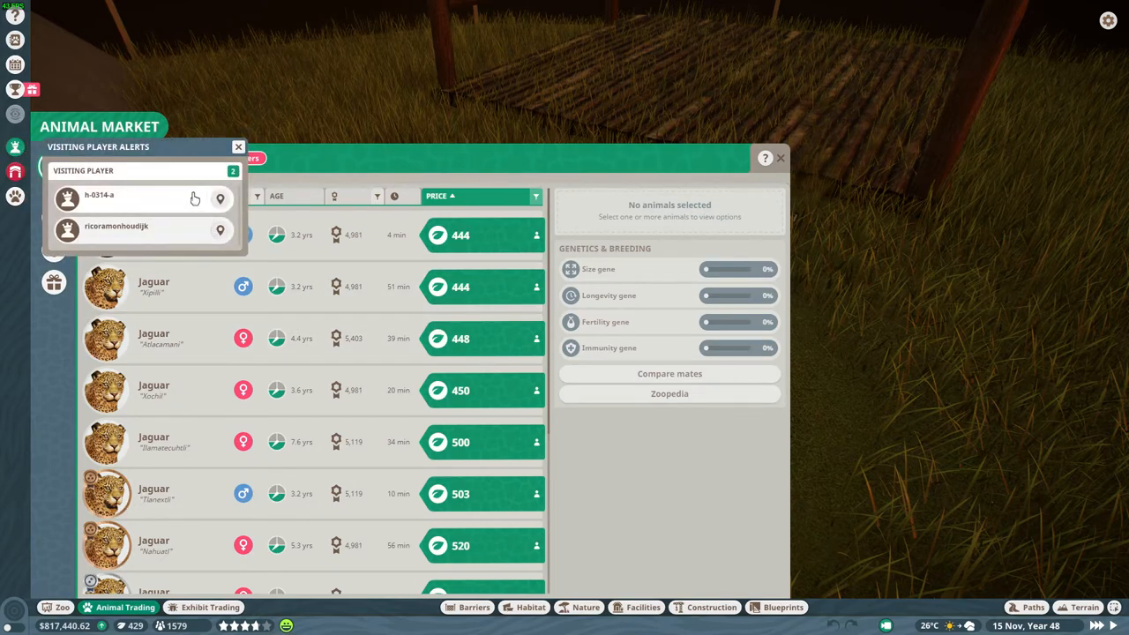
Greet both visiting players, adopt jaguar Guatemoc for 444 credits, and close the market.
click(219, 197)
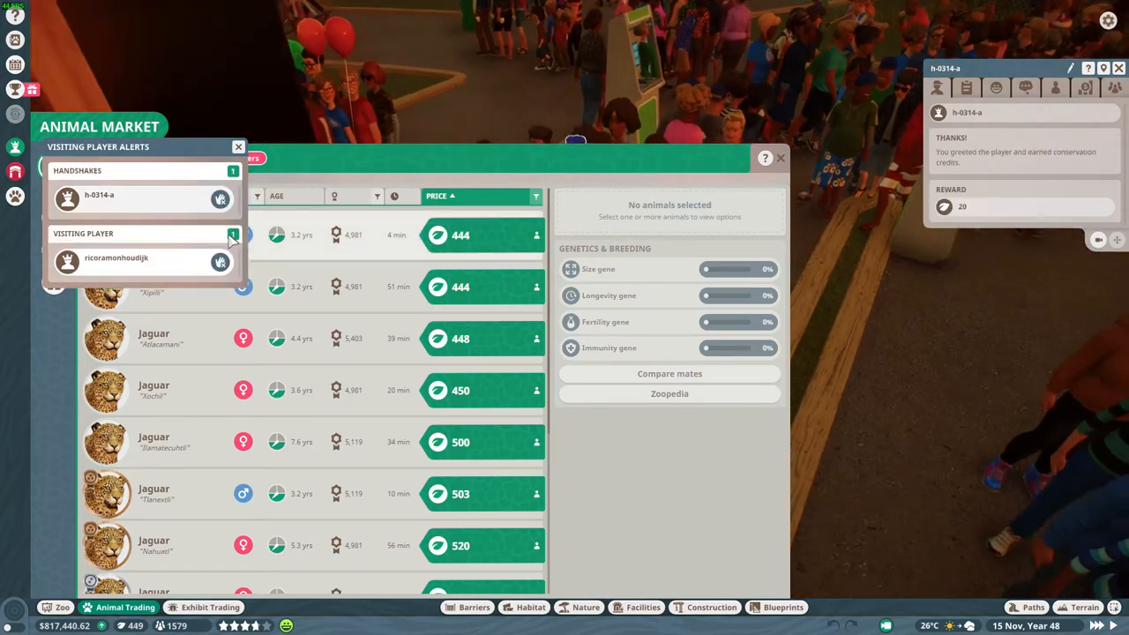
click(221, 262)
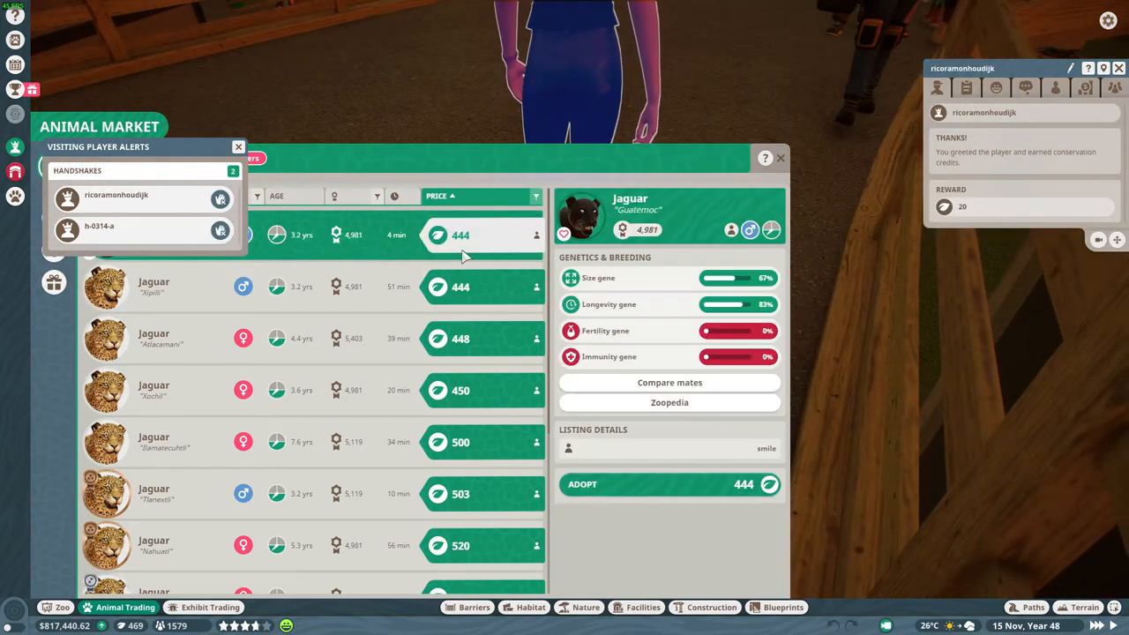
mouse_move(754, 466)
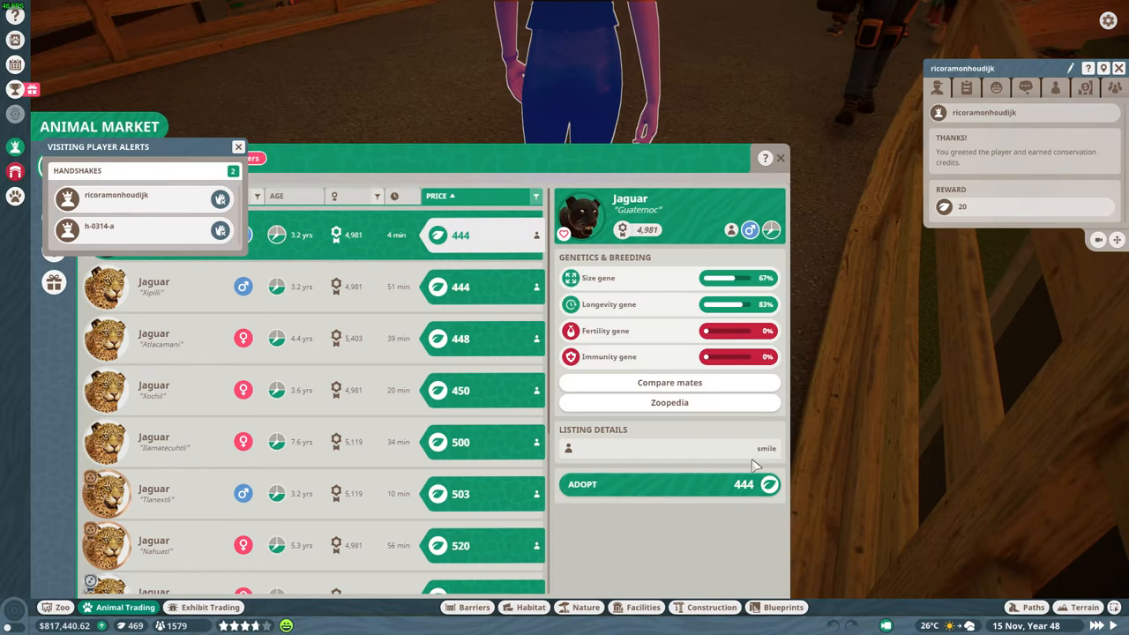
click(669, 483)
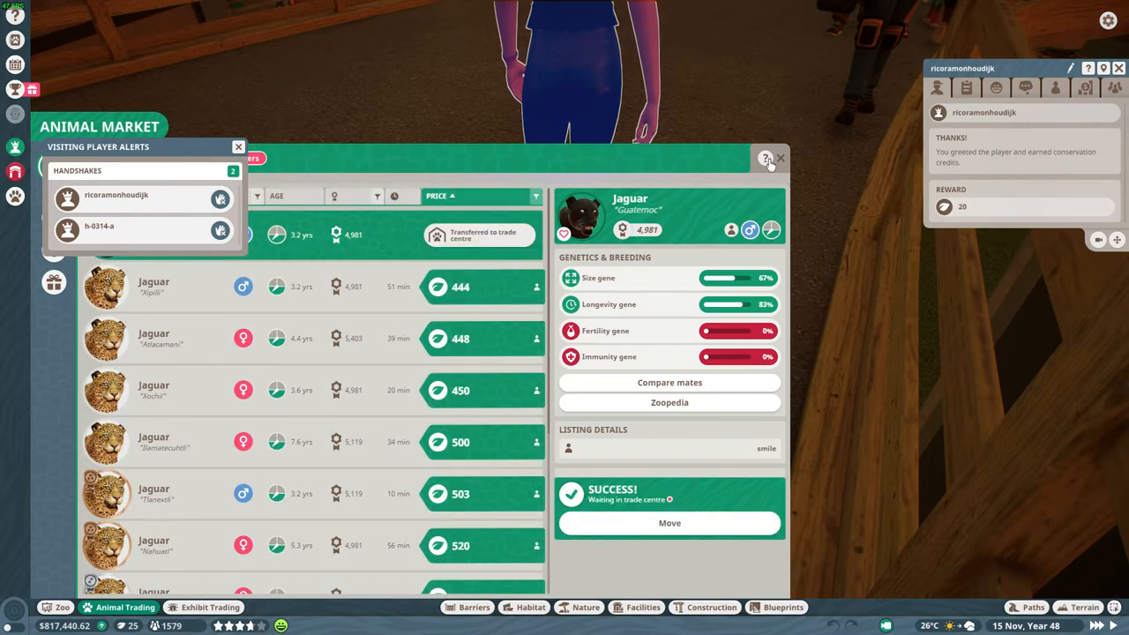
click(779, 158)
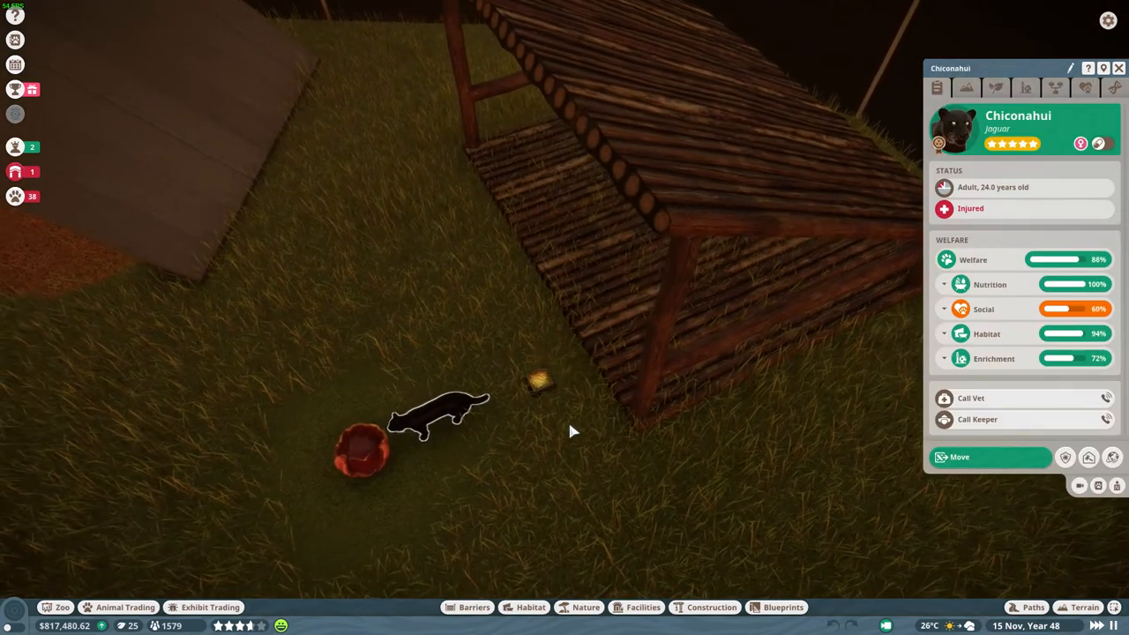
mouse_move(1112, 457)
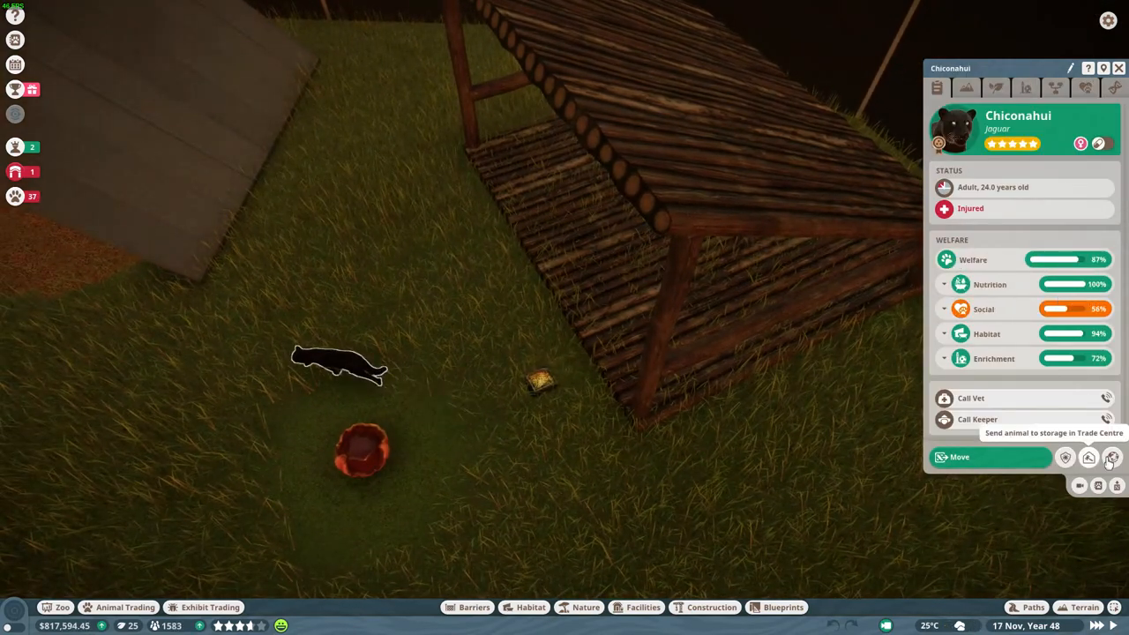
Release the injured 24-year-old jaguar Chiconahui to the wild and confirm.
click(1088, 457)
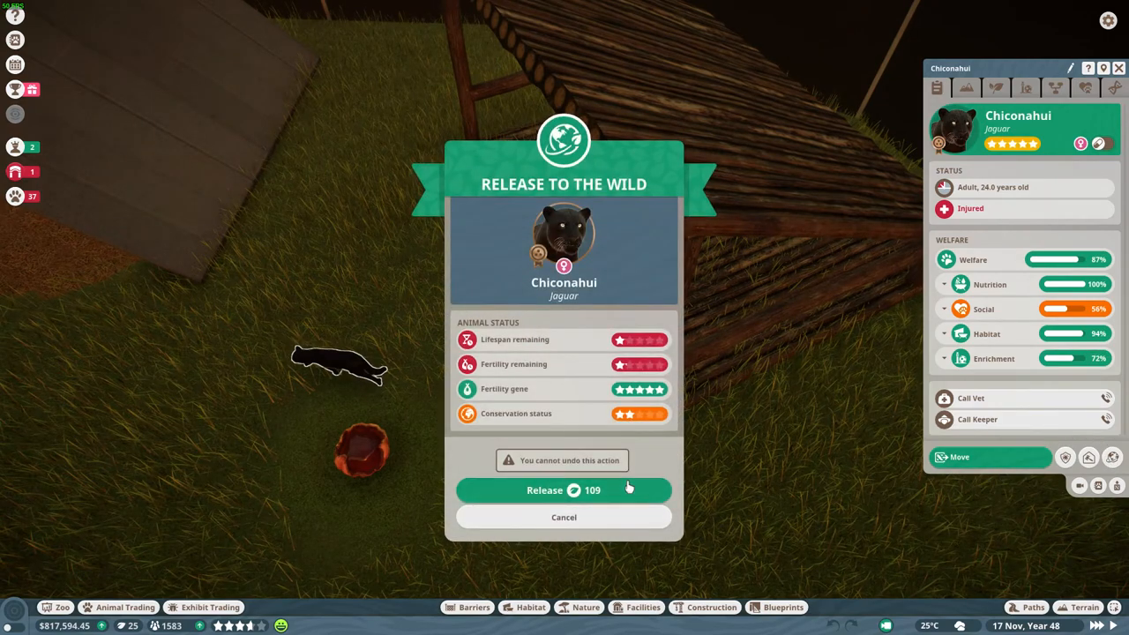
click(564, 489)
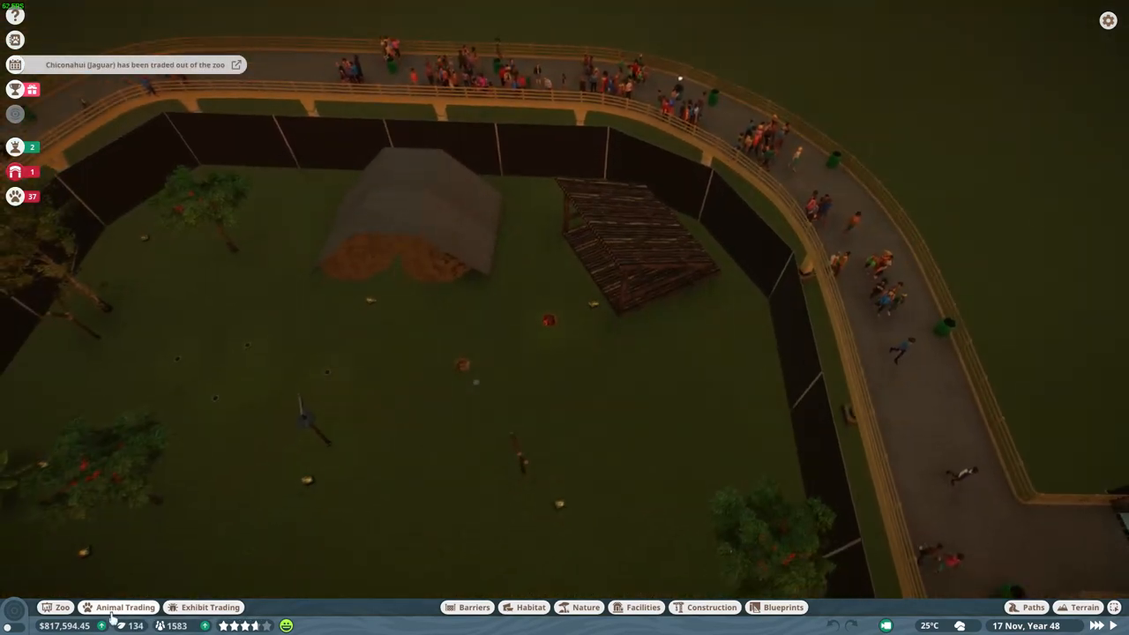
click(125, 607)
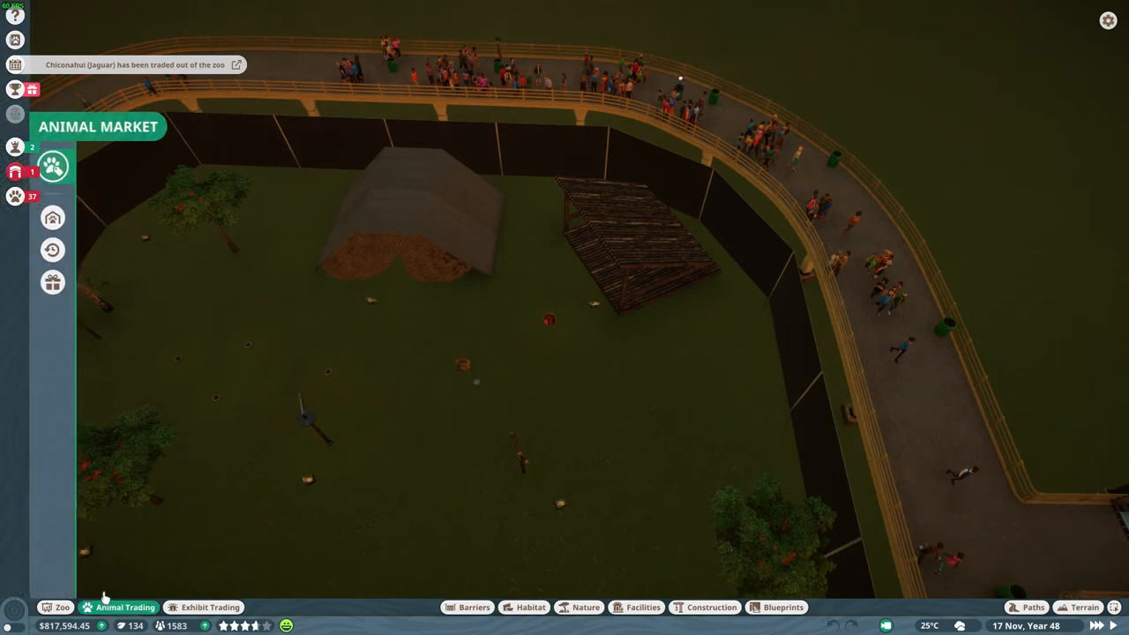
click(54, 218)
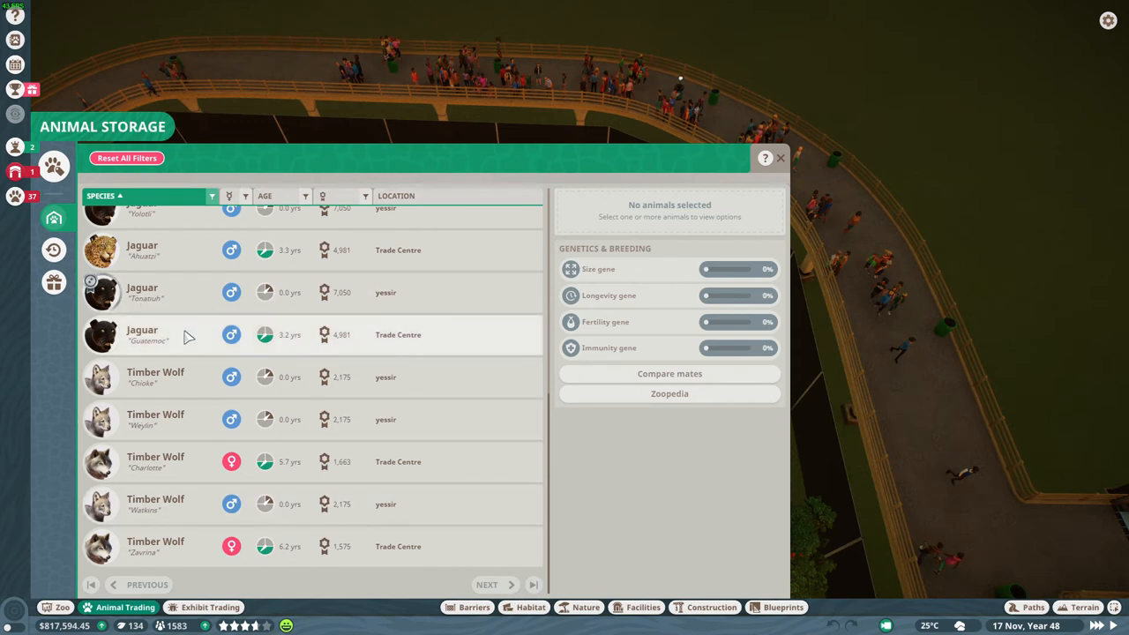
mouse_move(177, 302)
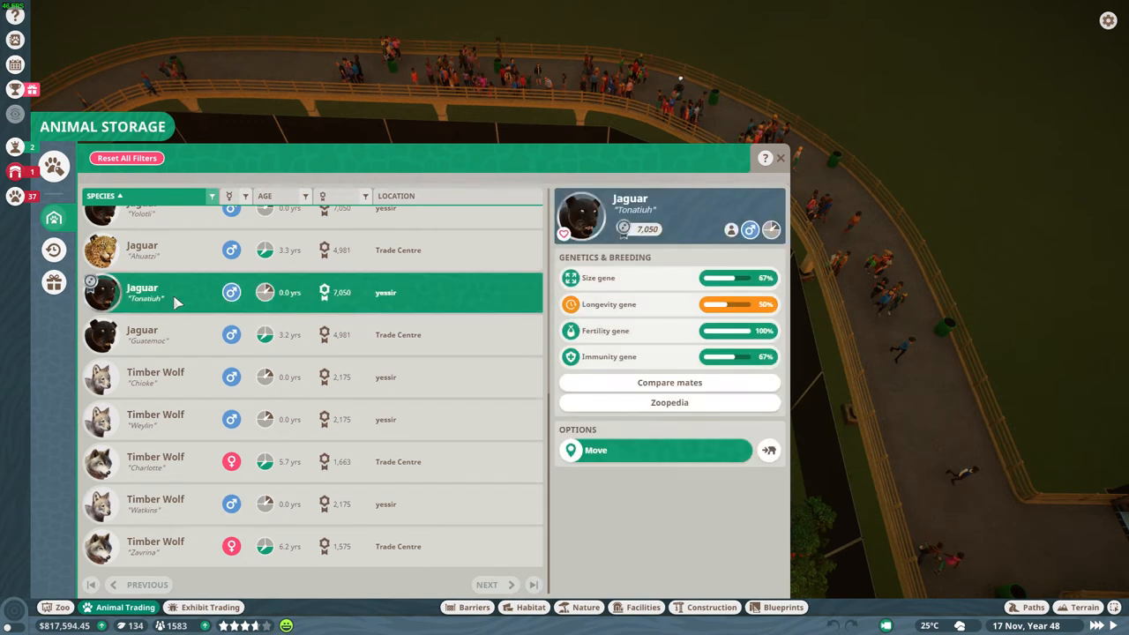
mouse_move(586, 434)
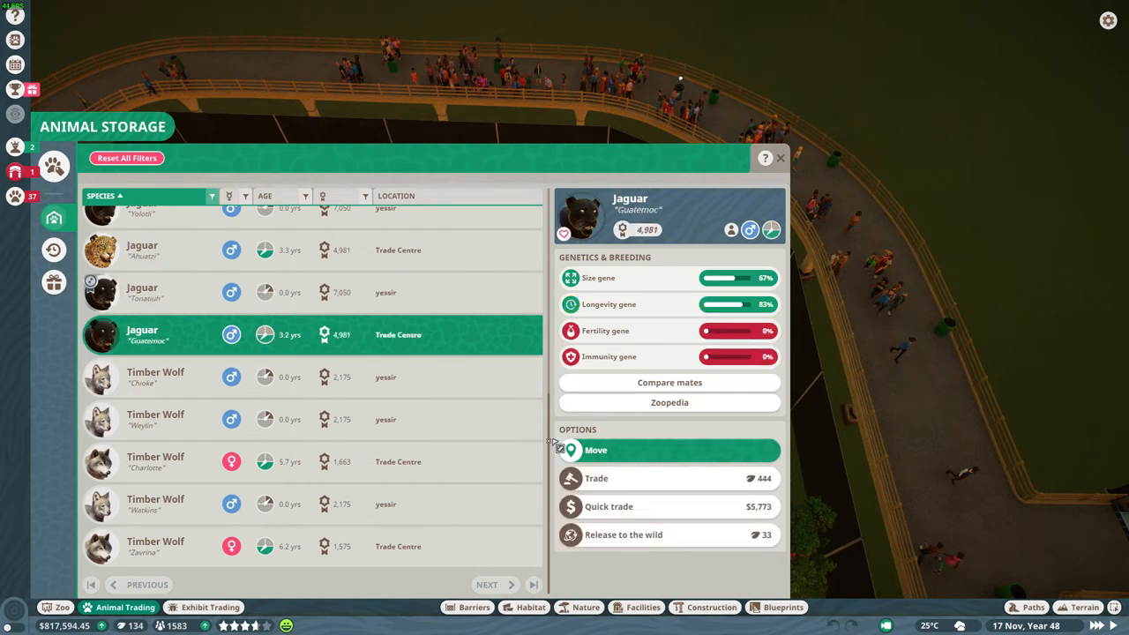
click(597, 450)
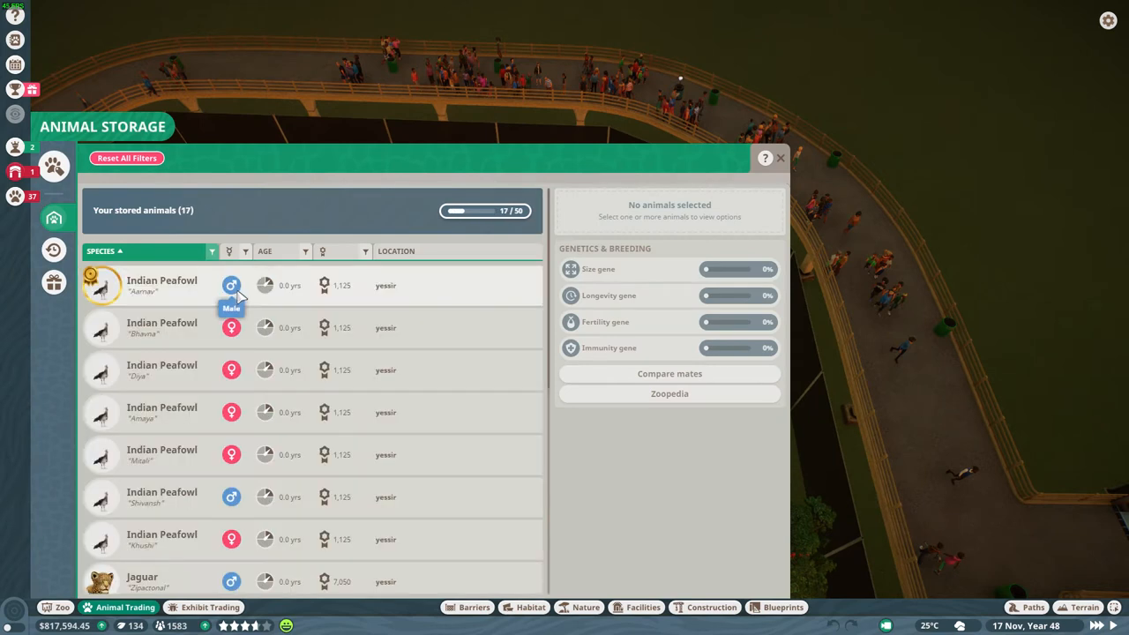
scroll(down, 3)
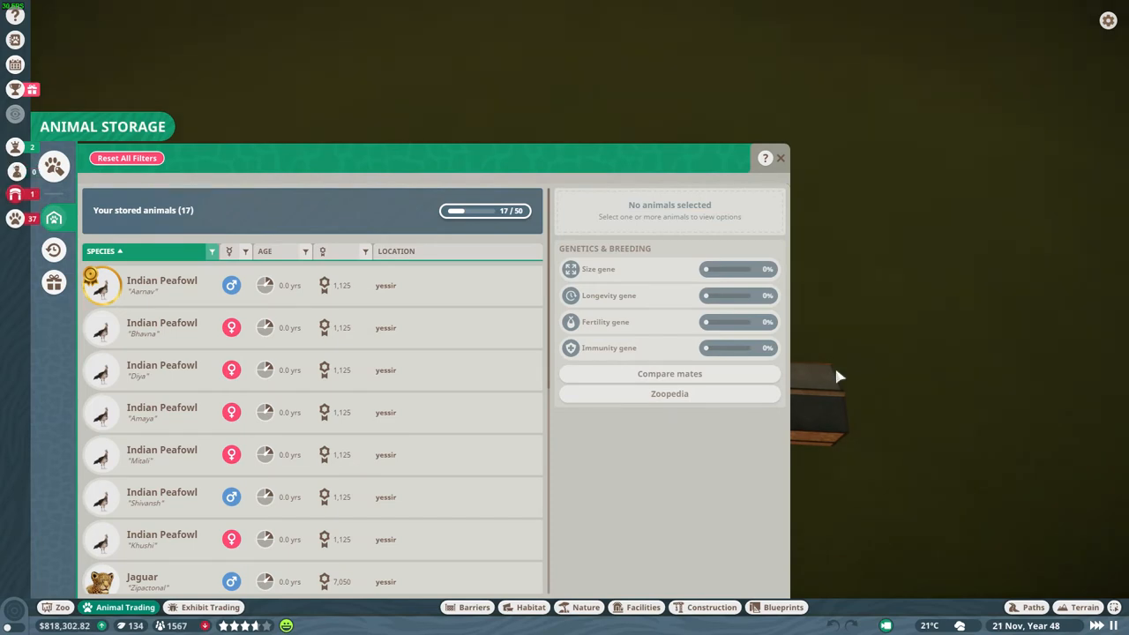
click(779, 158)
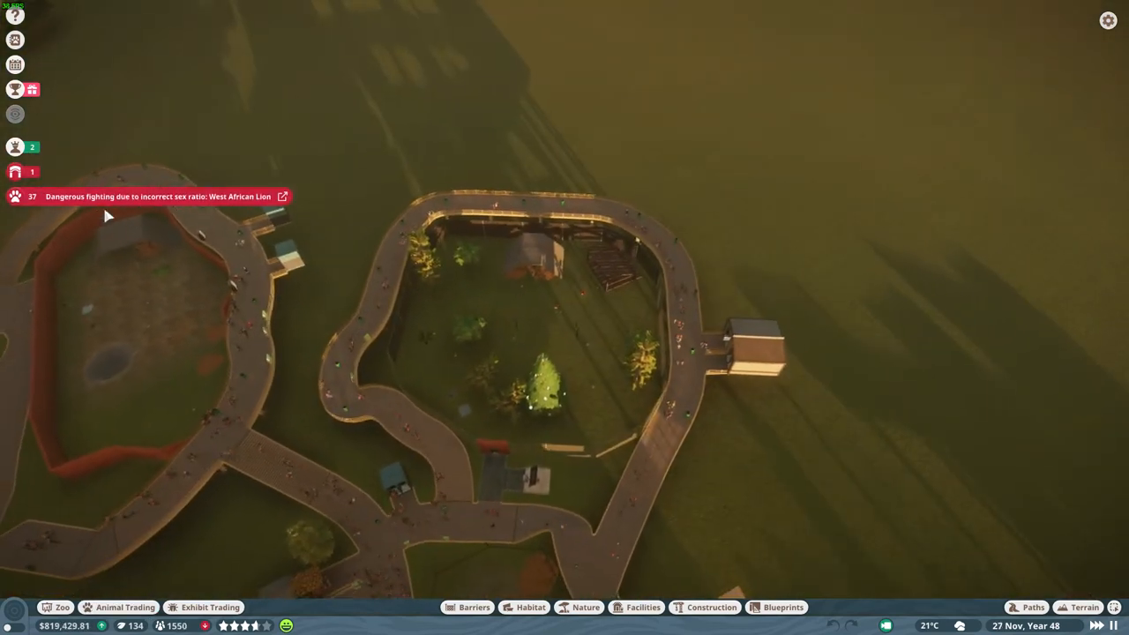
Claim the $750 Release to the Wild challenge reward from the Challenges panel.
click(14, 89)
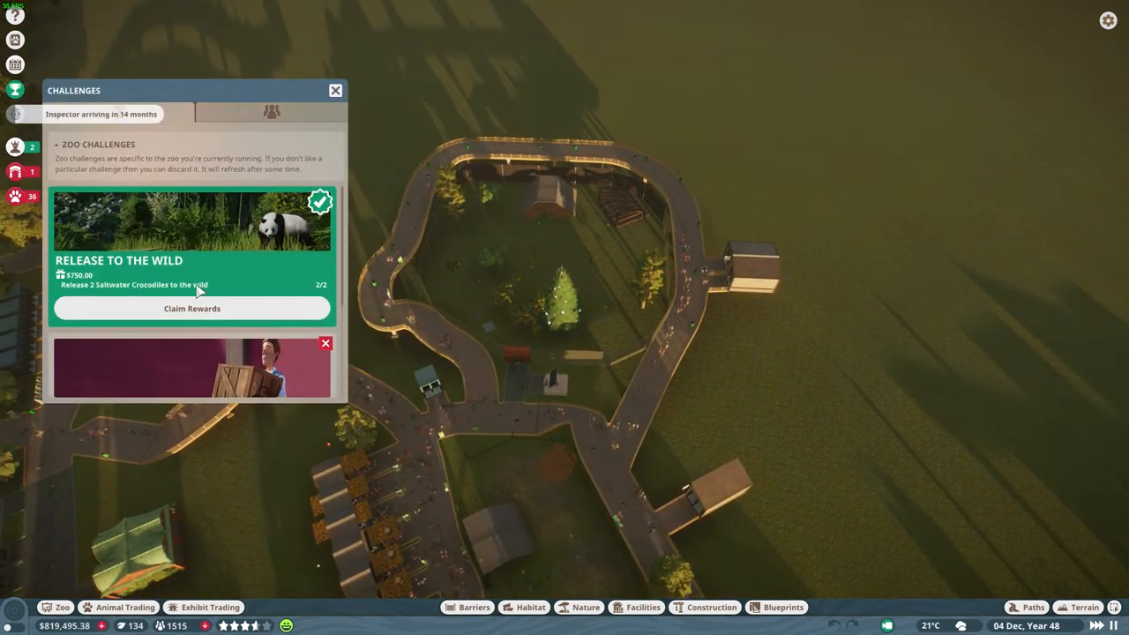
click(271, 113)
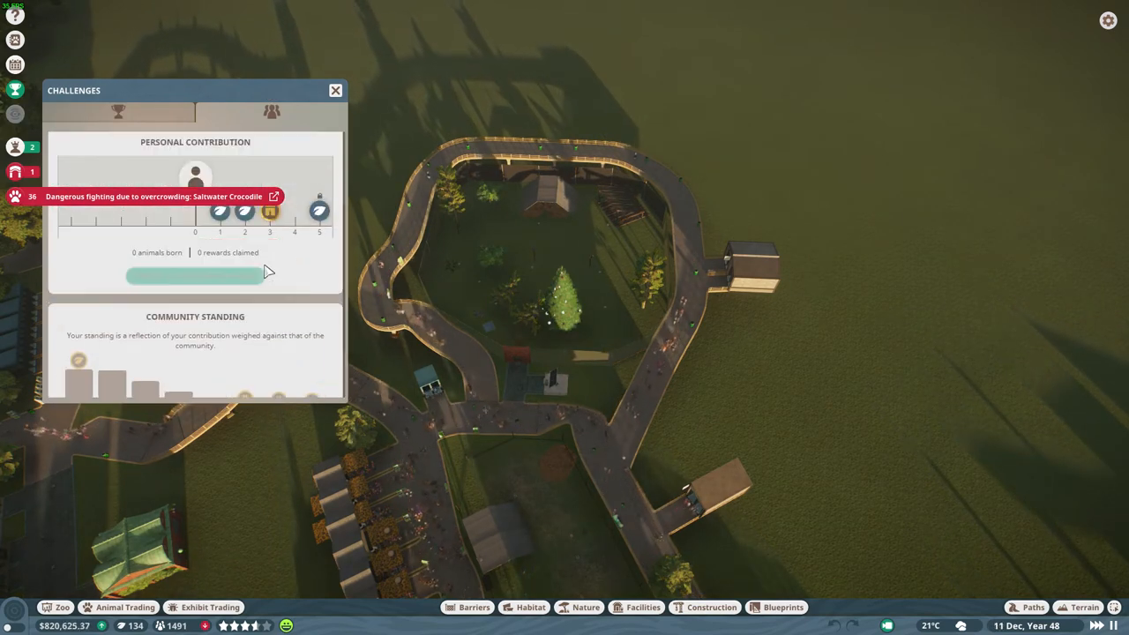
click(335, 90)
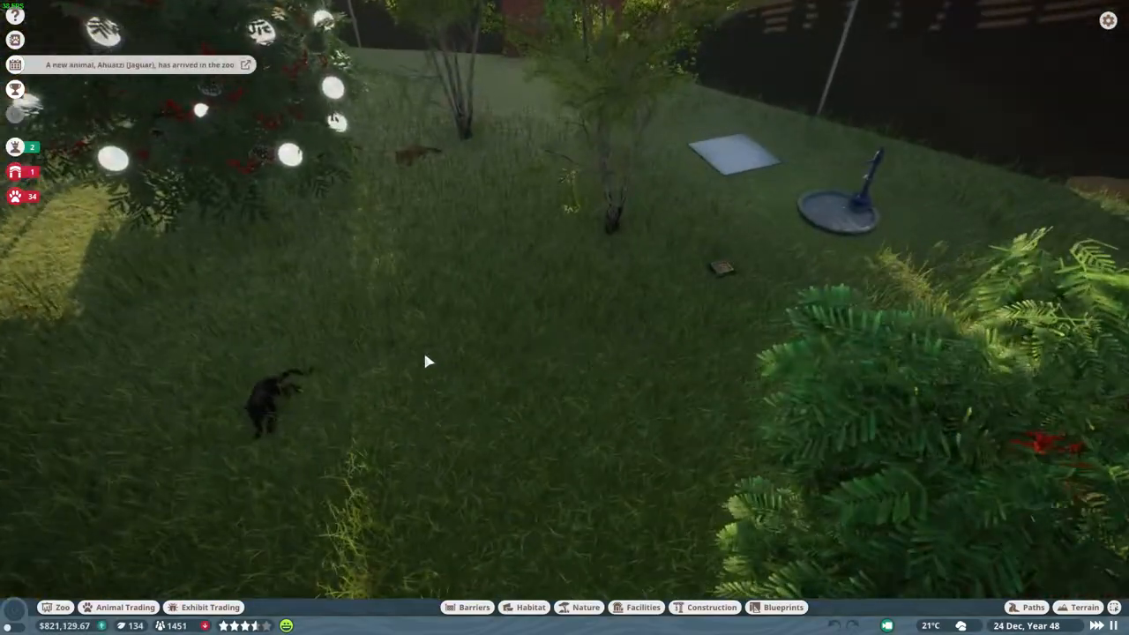
Inspect jaguar Ahuatzi's 87% welfare, then browse the Animal Storage list.
click(269, 406)
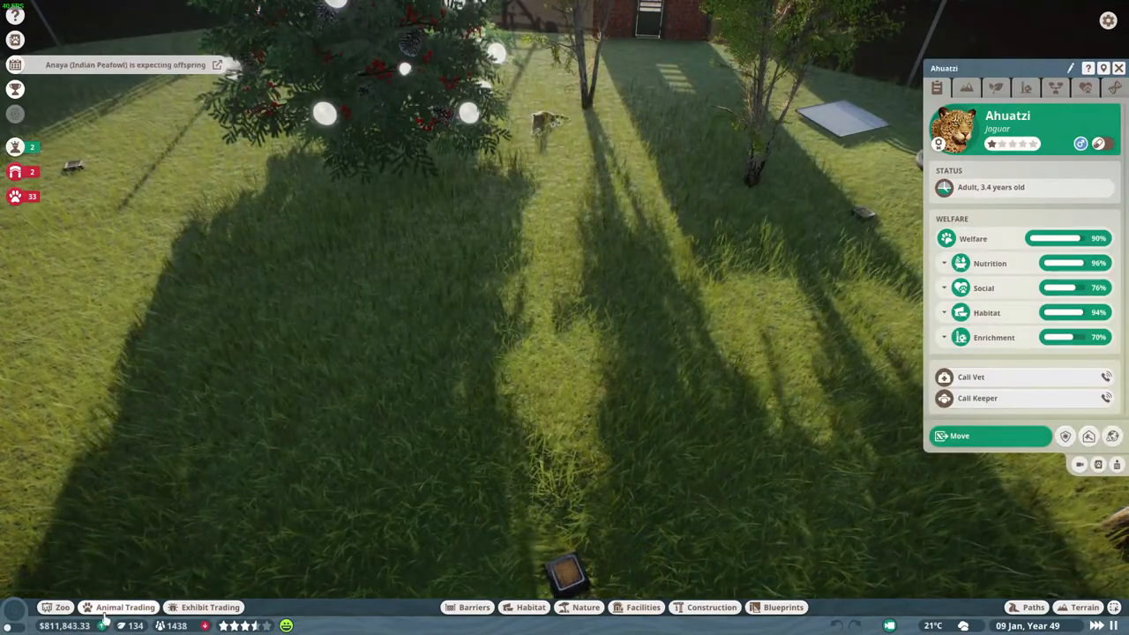
click(125, 607)
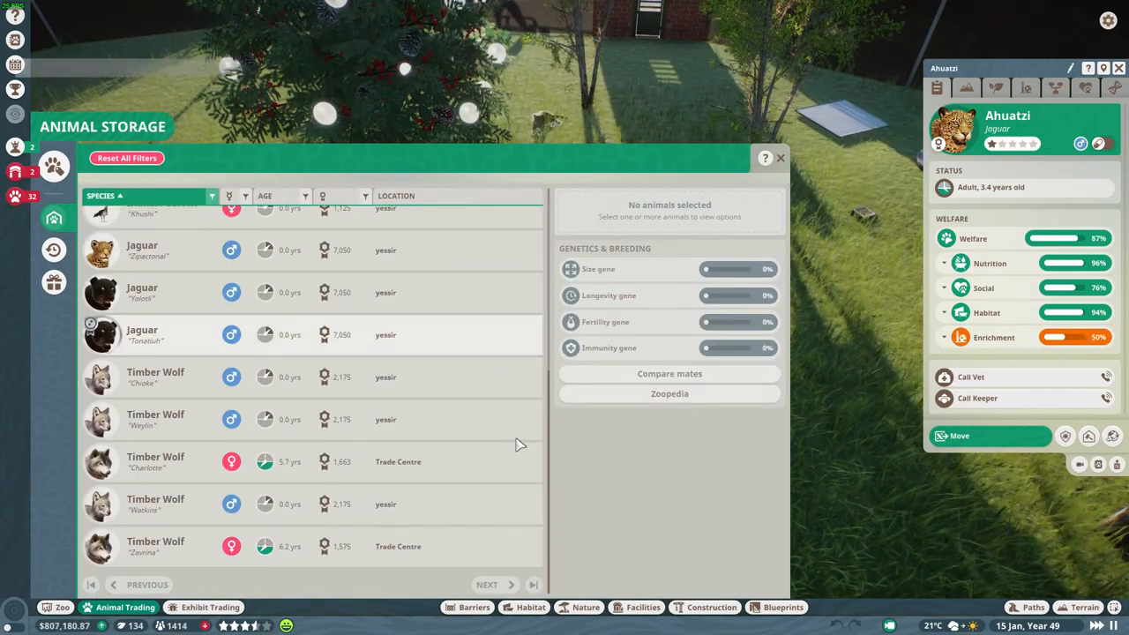
scroll(up, 3)
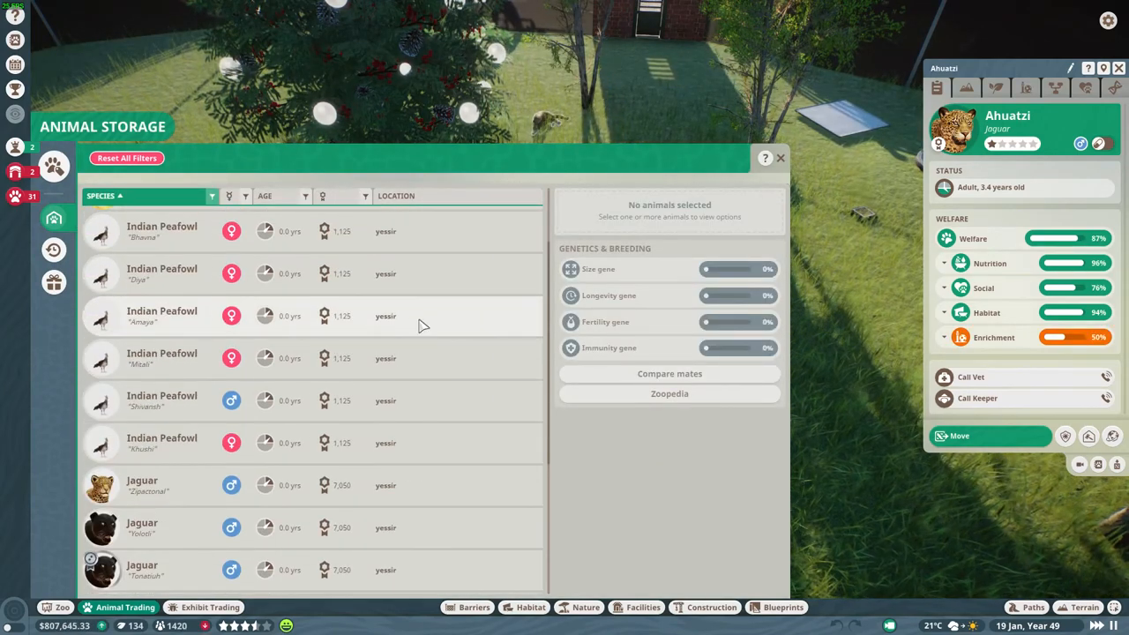
scroll(down, 3)
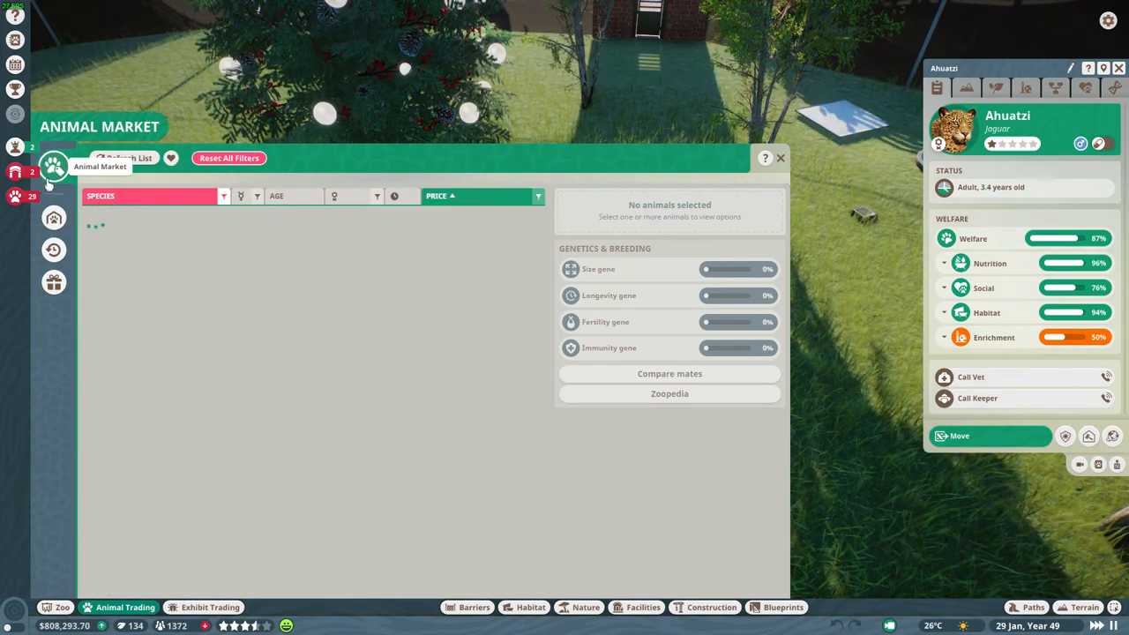
View jaguar listings in the Animal Market, ending on a server connection error.
click(127, 158)
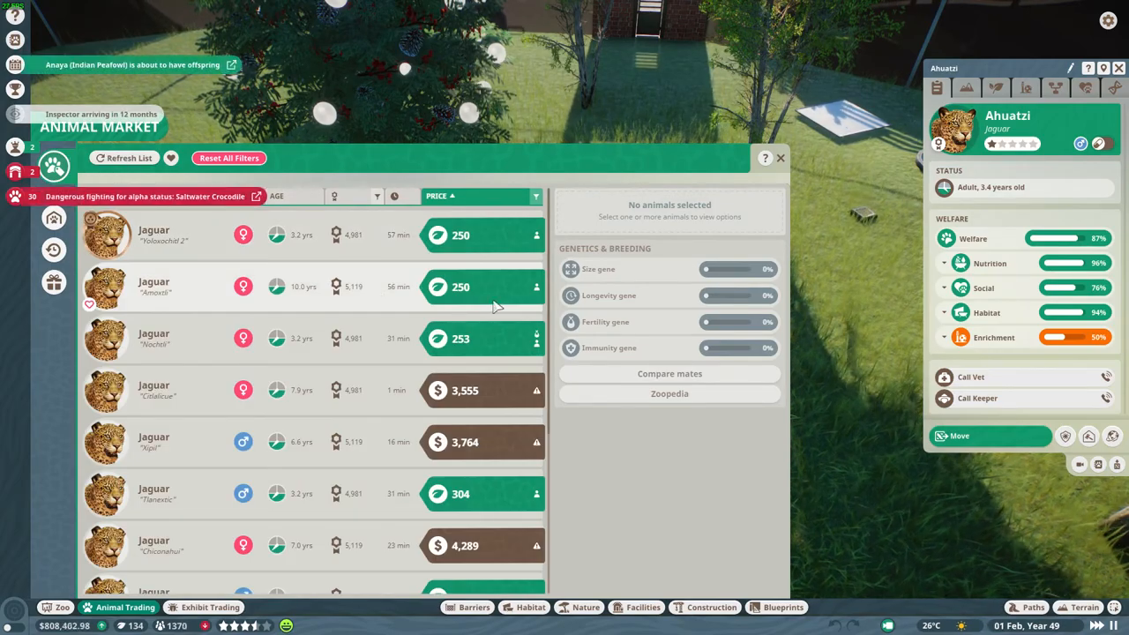
click(779, 158)
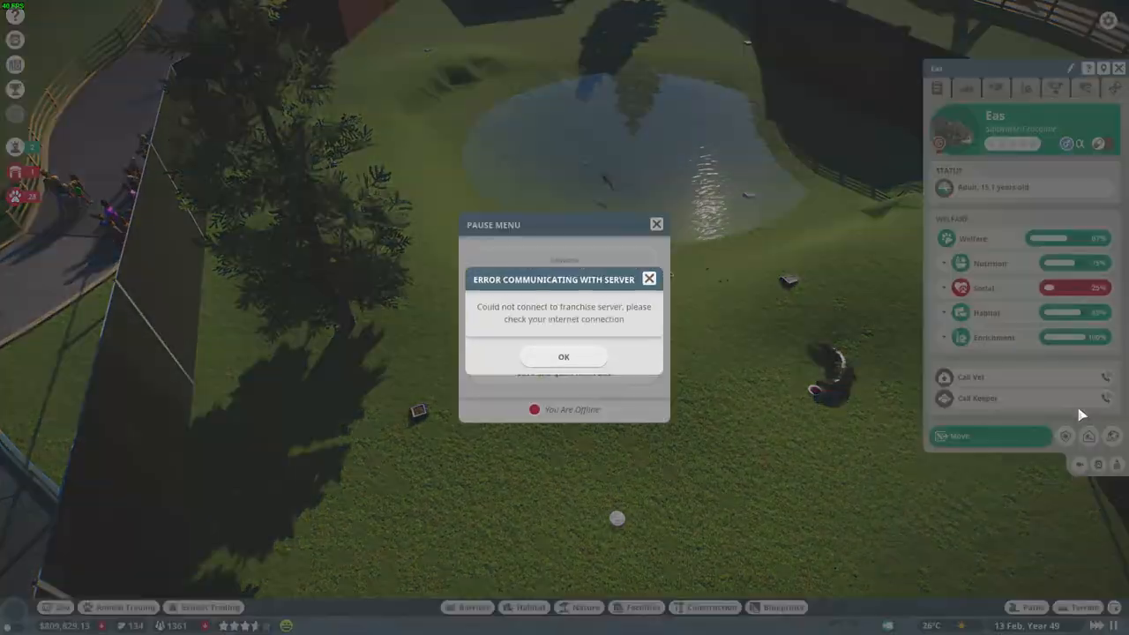
mouse_move(564, 356)
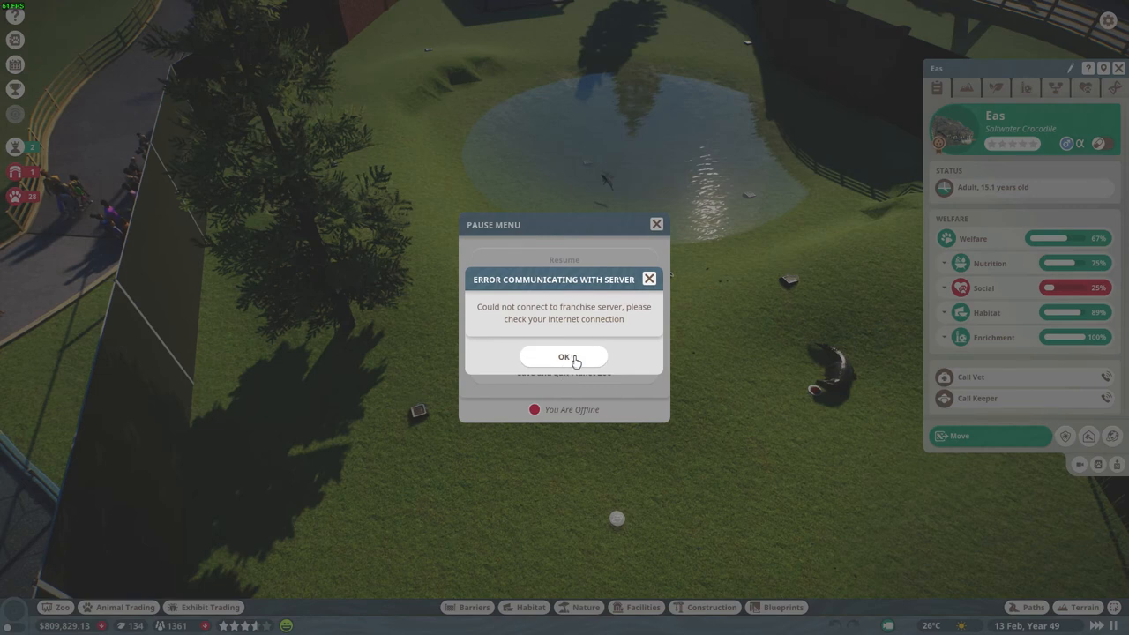